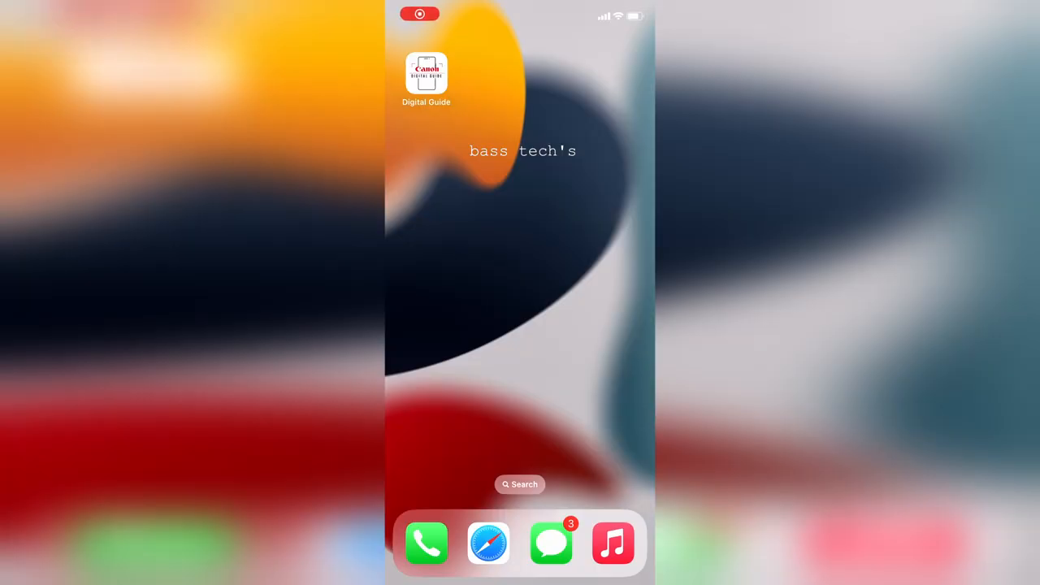
Launch Canon Digital Guide from its home screen icon
click(426, 73)
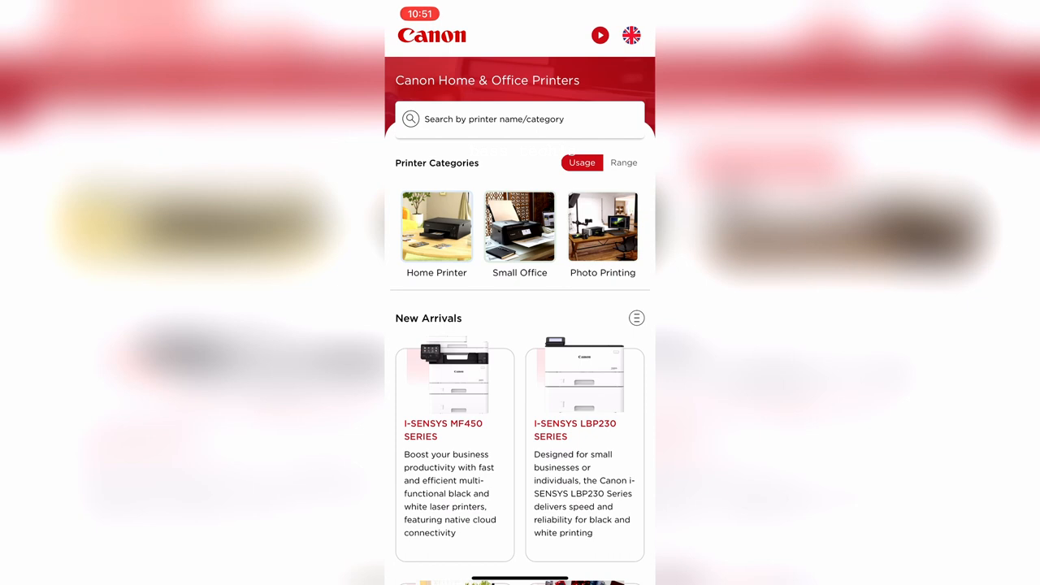
Scroll through the Home Printer category and select the PIXMA G1420 card
click(437, 226)
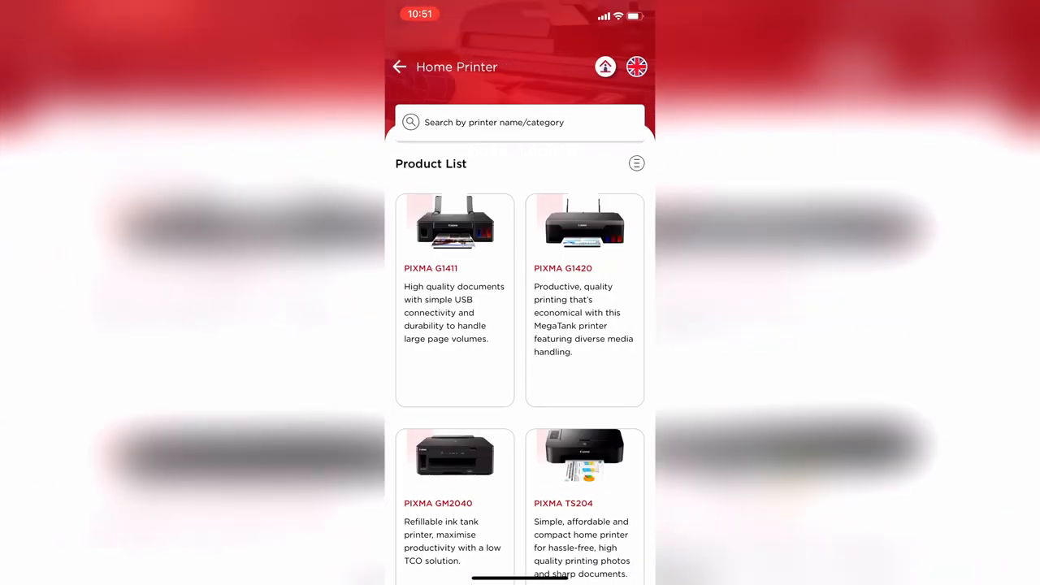
scroll(down, 3)
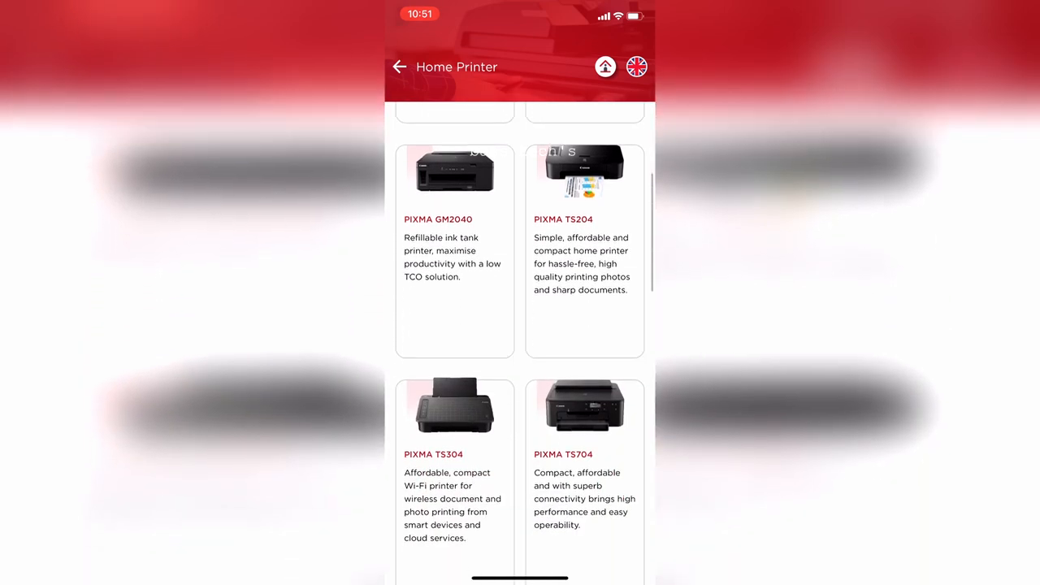
scroll(down, 3)
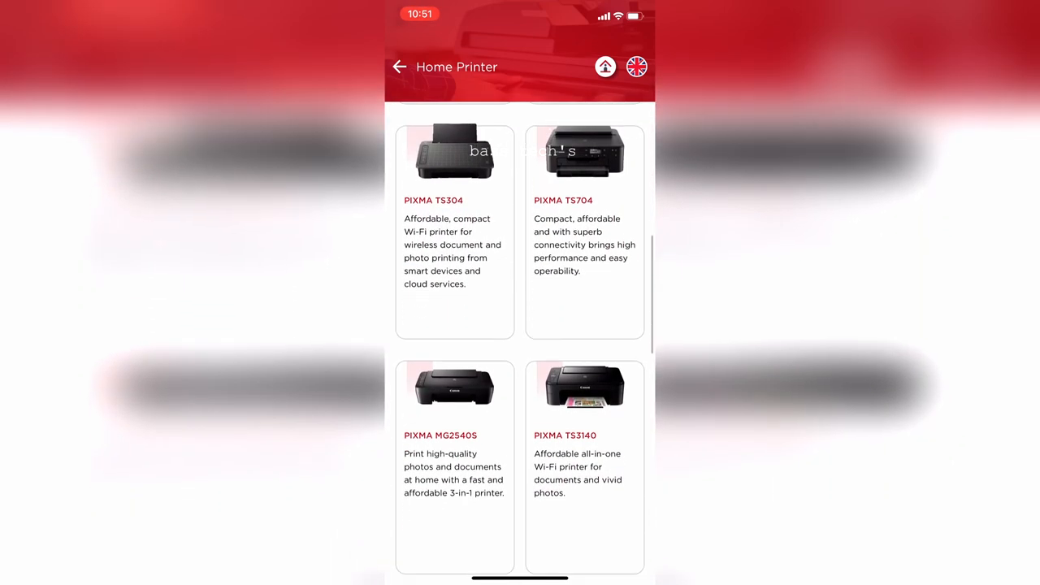
scroll(down, 3)
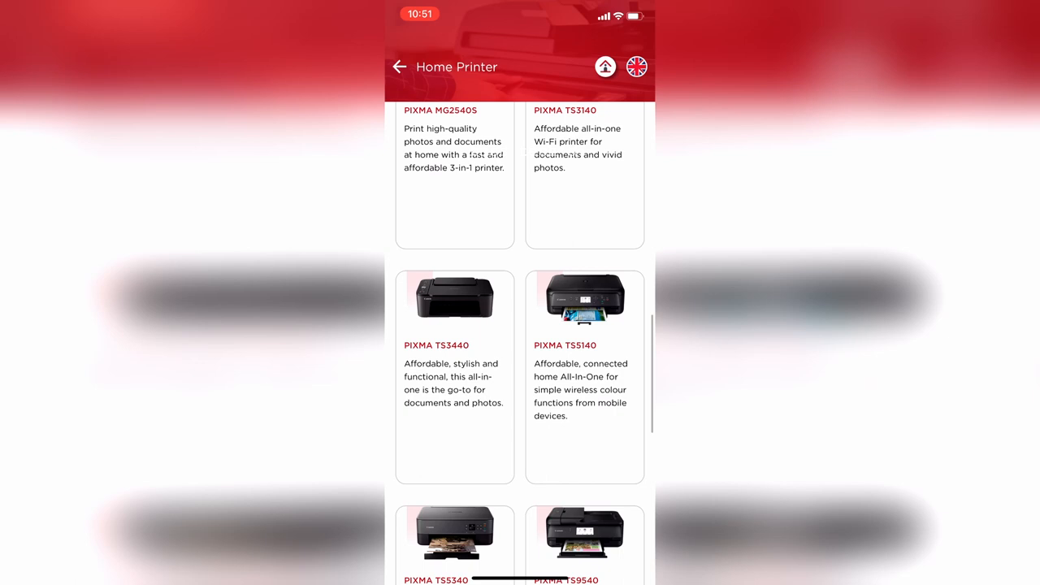
scroll(down, 3)
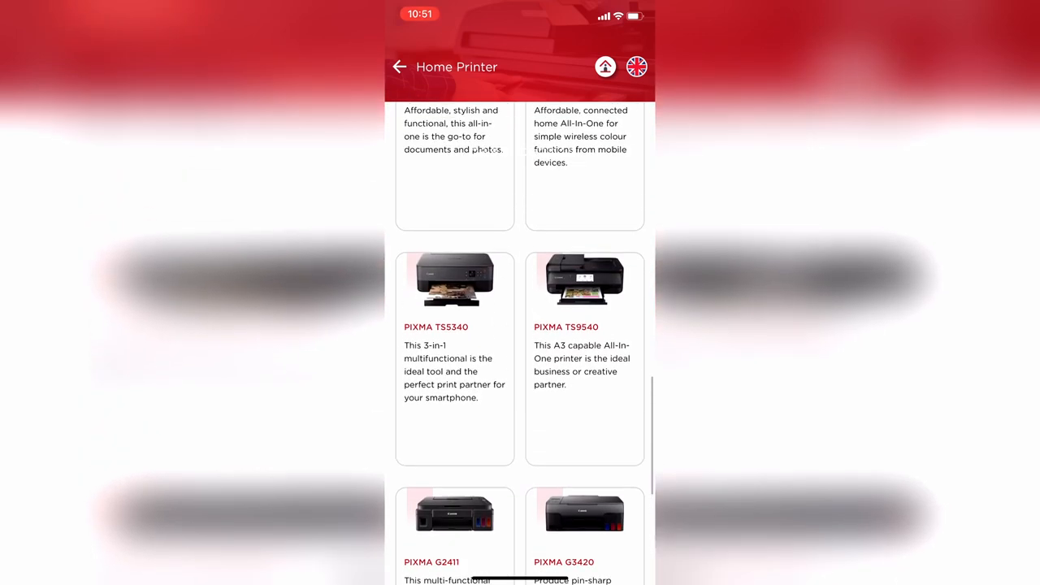
scroll(down, 3)
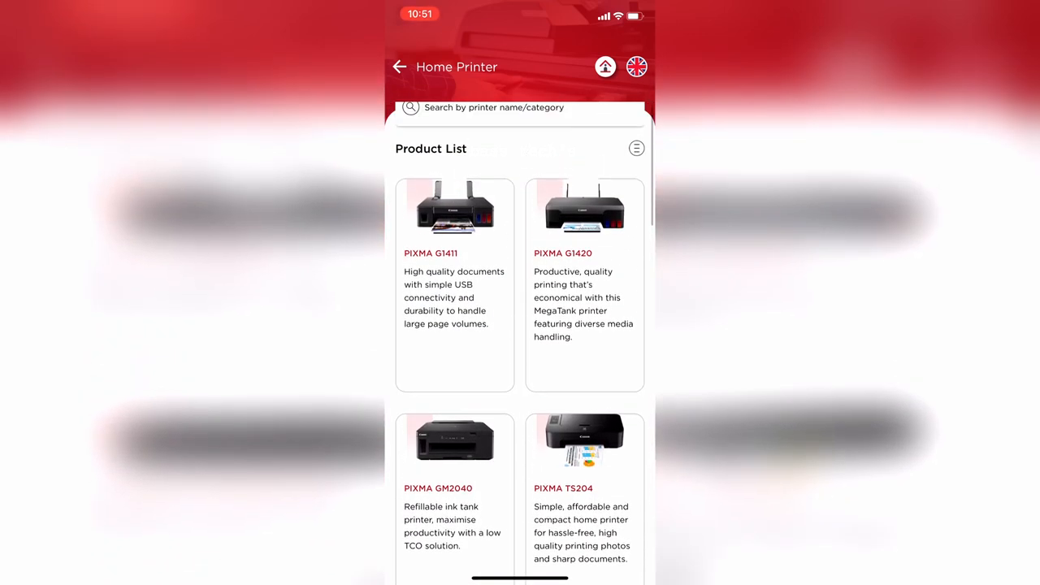
scroll(down, 3)
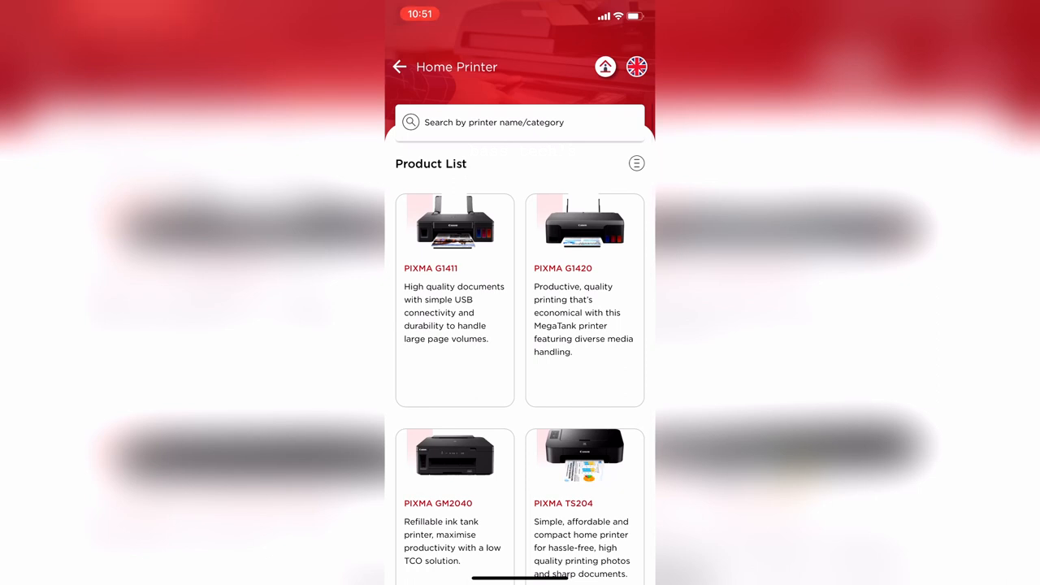
click(585, 235)
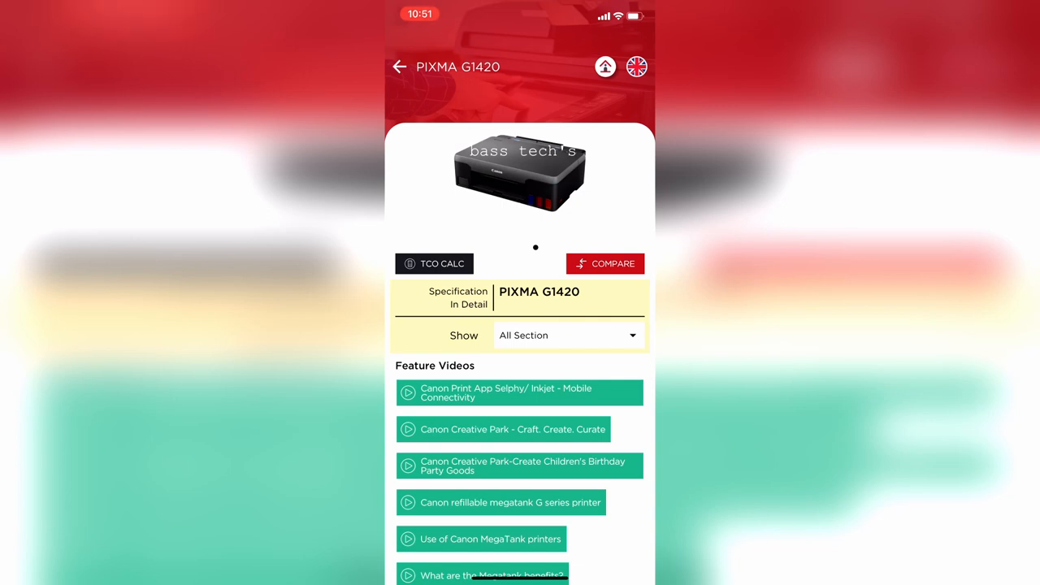
Keep All Section in the Show dropdown and scroll through the G1420 specs
click(568, 335)
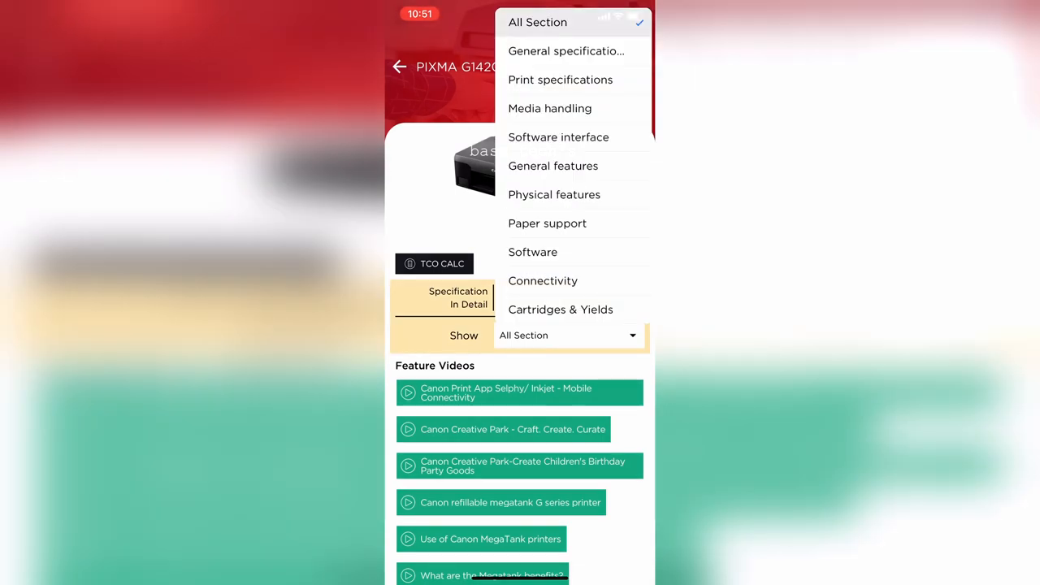
click(537, 22)
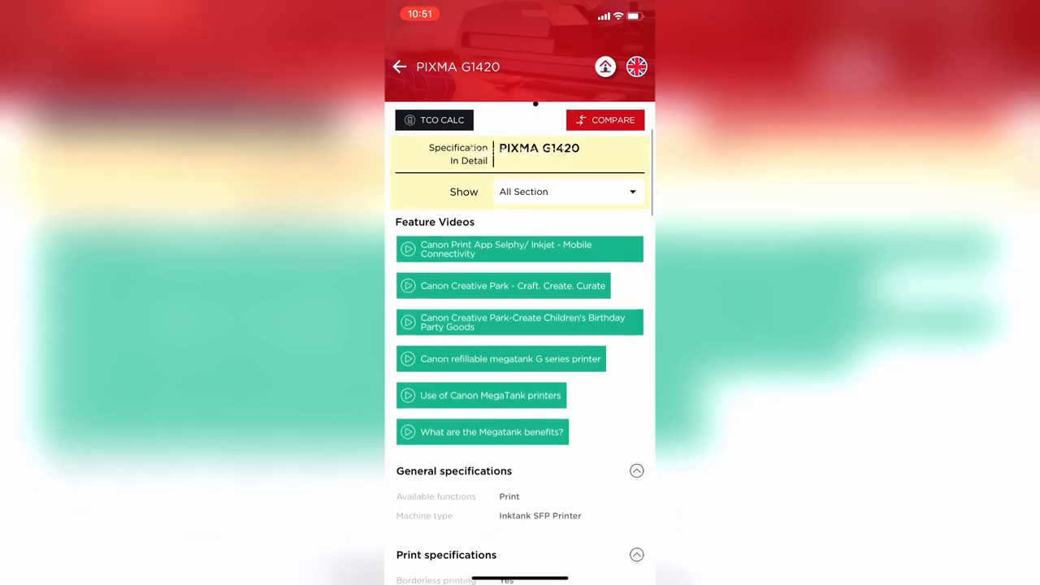
scroll(down, 3)
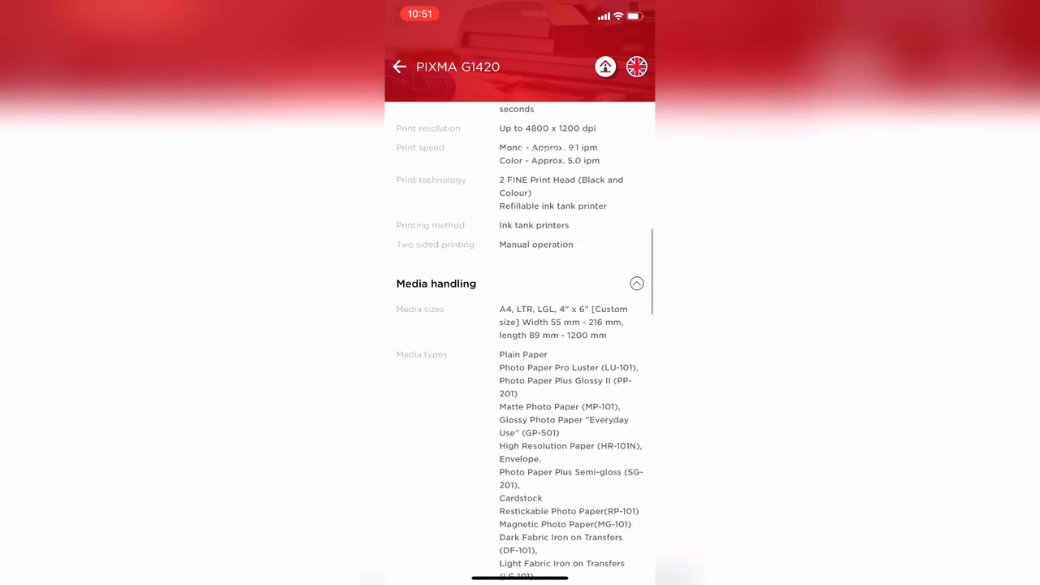
scroll(down, 3)
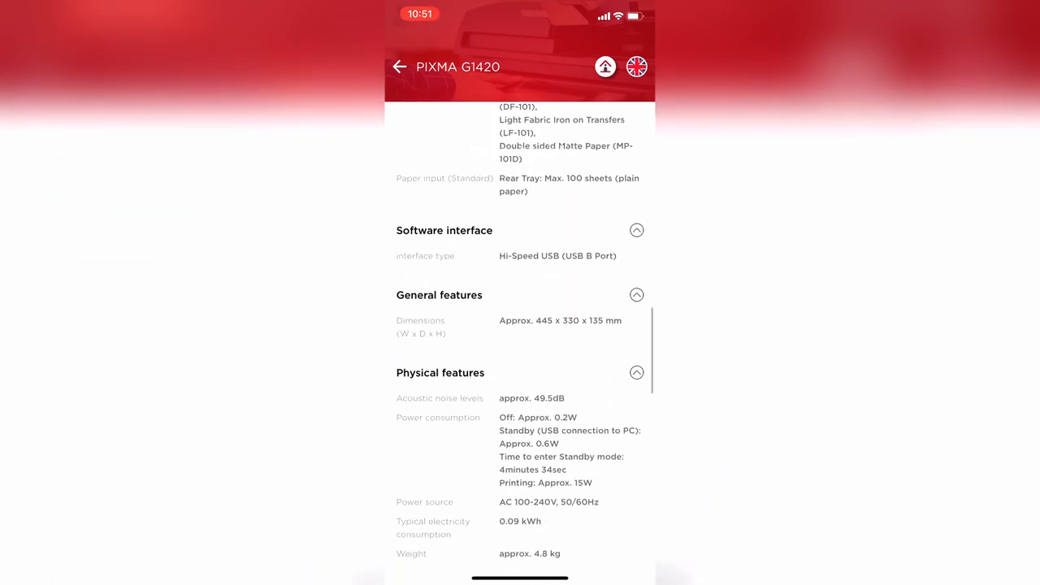
scroll(down, 3)
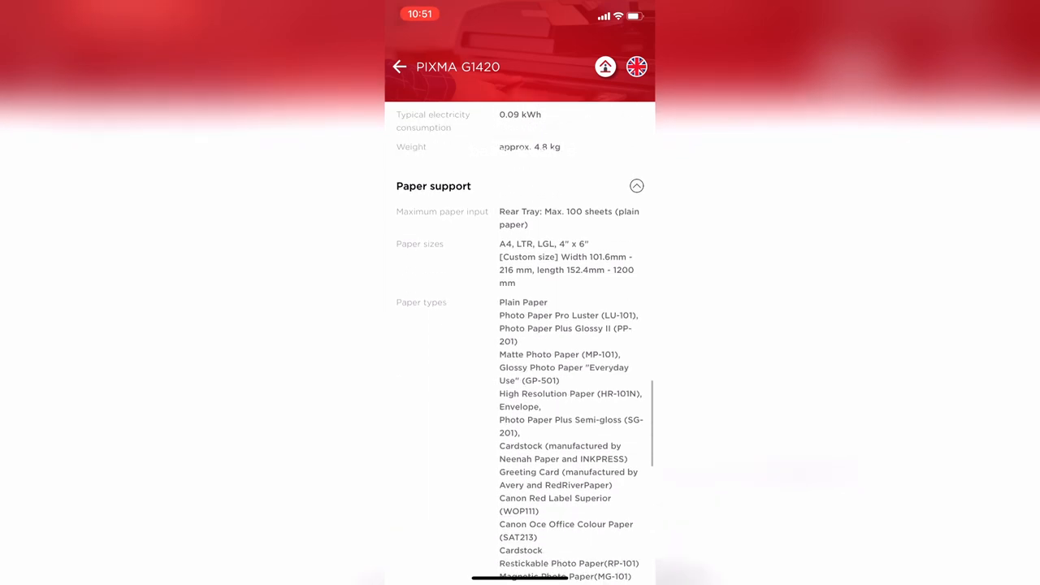
Finish scrolling the specs and open the 'Canon refillable megatank G series printer' video
scroll(down, 3)
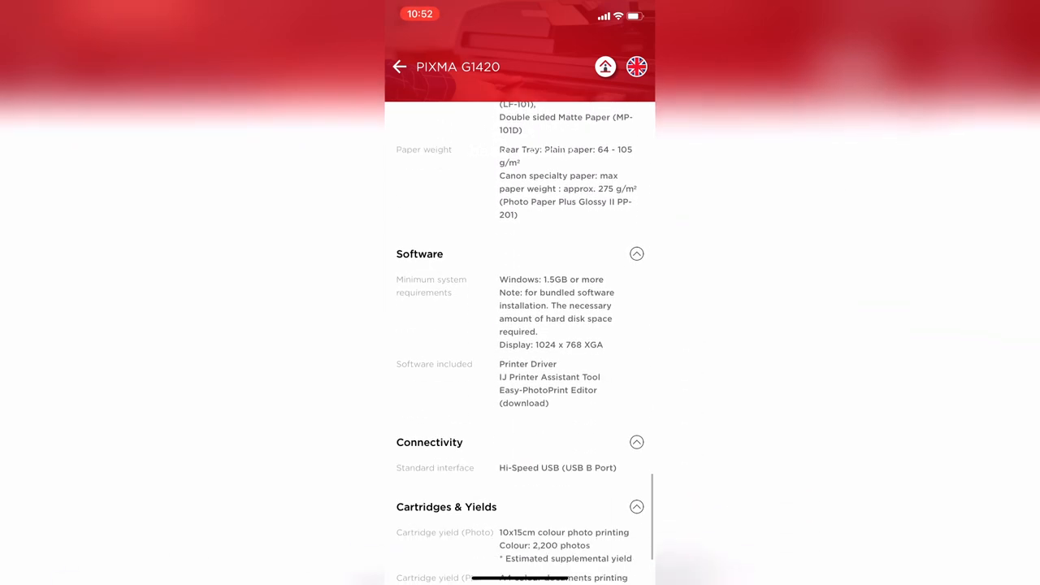
scroll(down, 3)
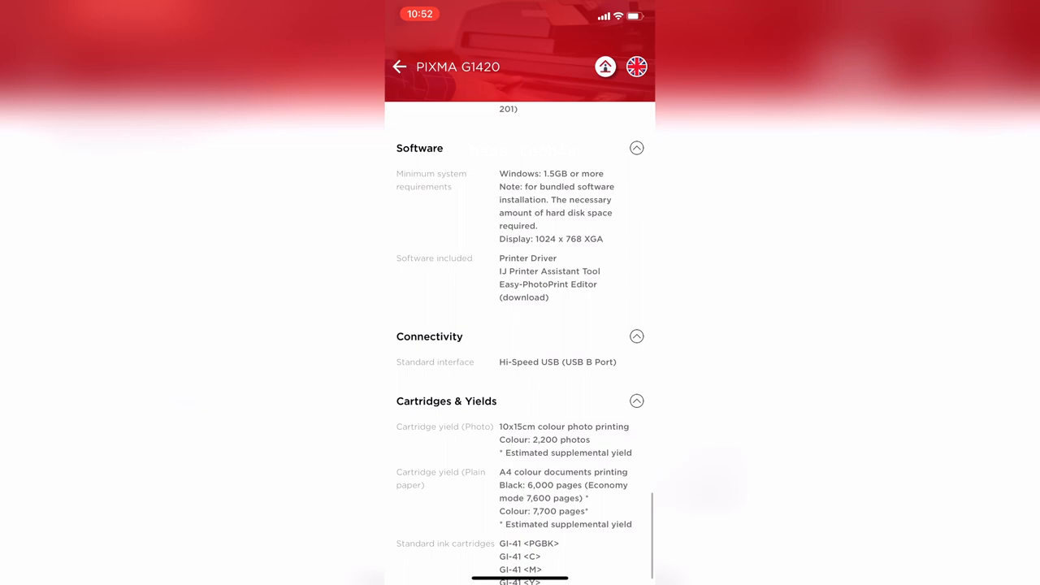
scroll(down, 3)
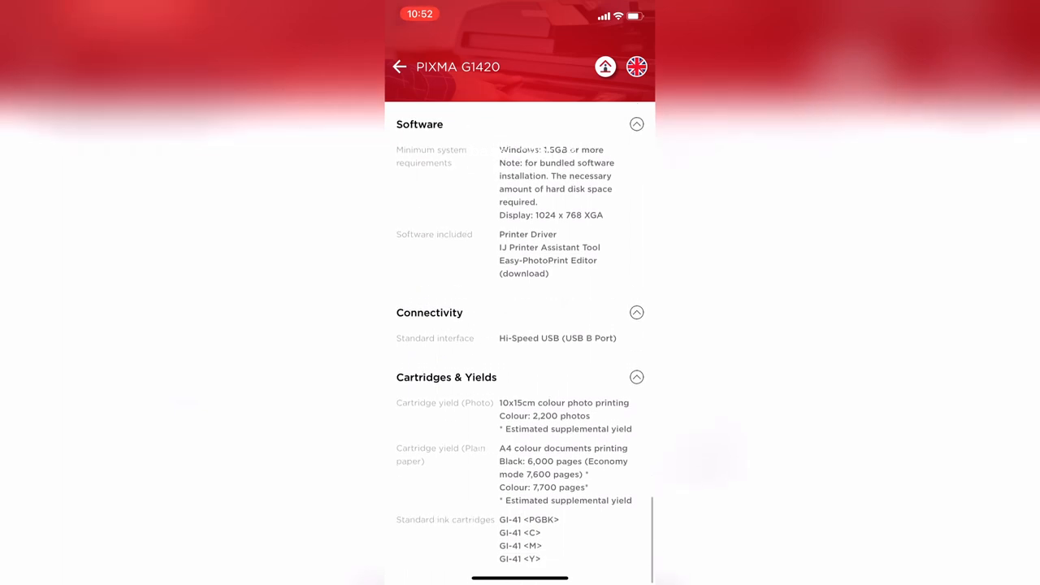
scroll(down, 3)
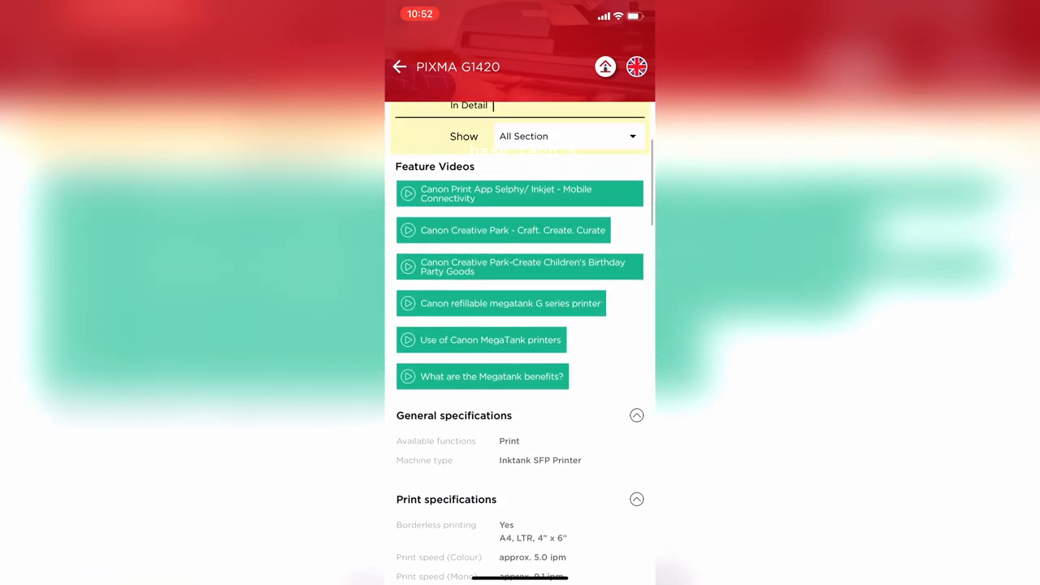
scroll(down, 3)
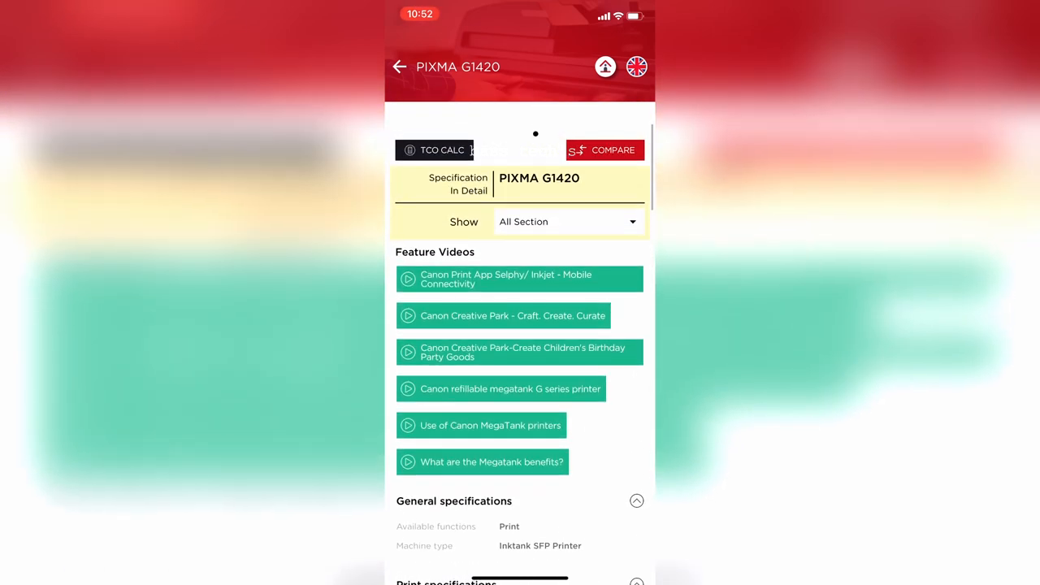
click(500, 389)
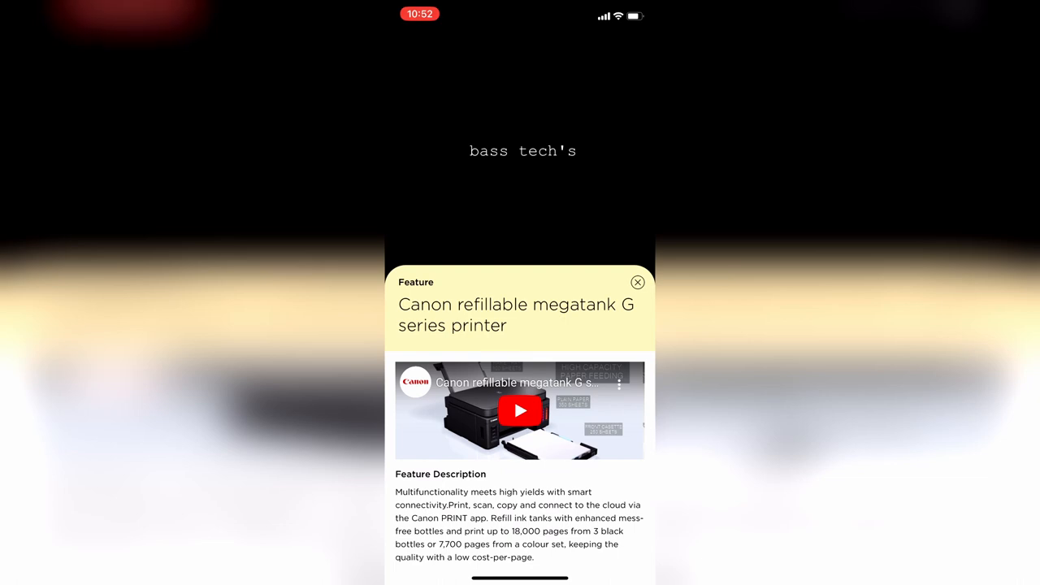
Play the megatank G series YouTube video through, then close it
click(520, 411)
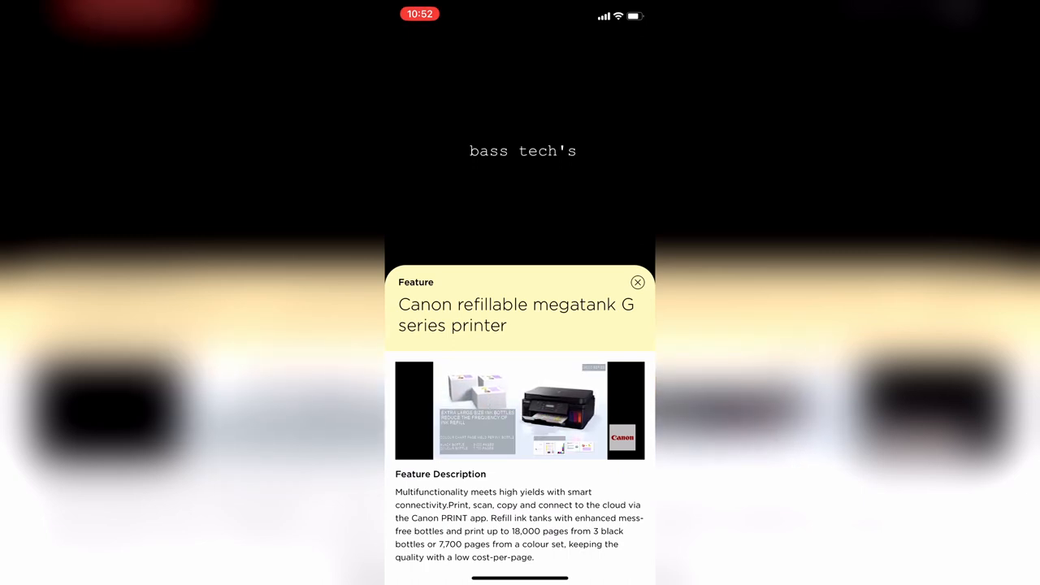
click(520, 411)
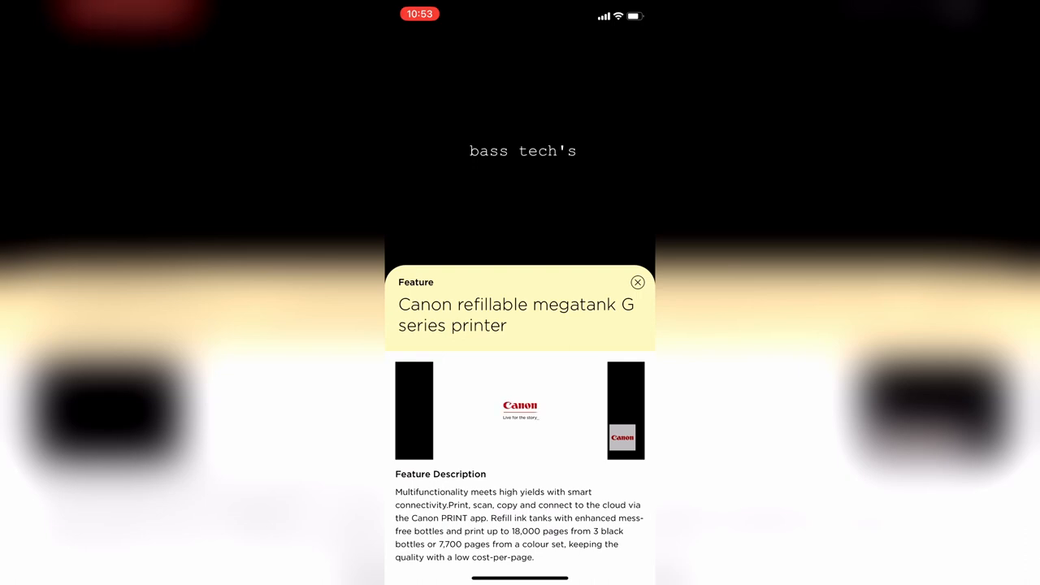
click(638, 282)
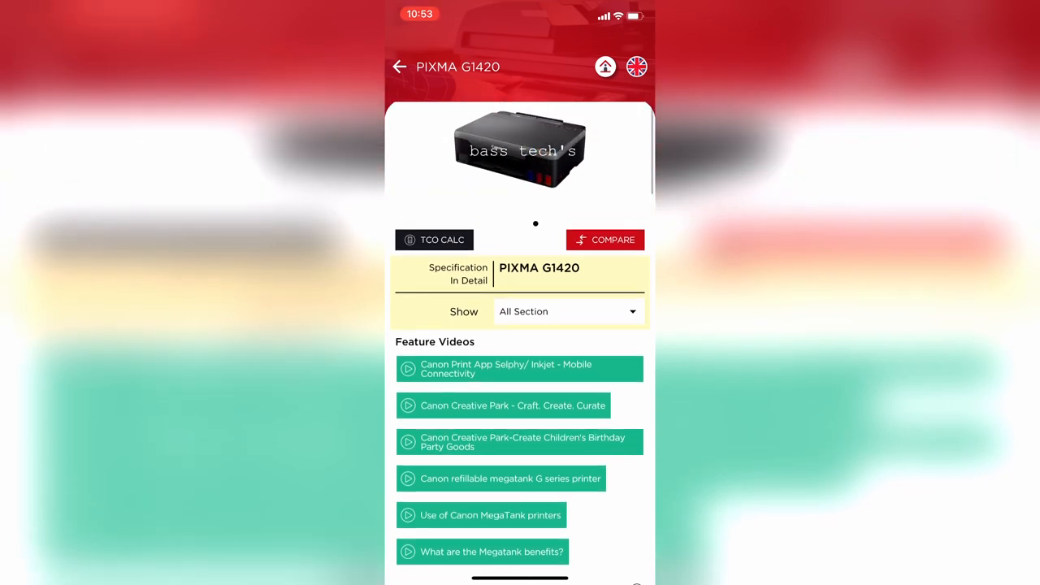
Switch the spec section to Software, then Connectivity, and open the TCO Calculator
click(567, 311)
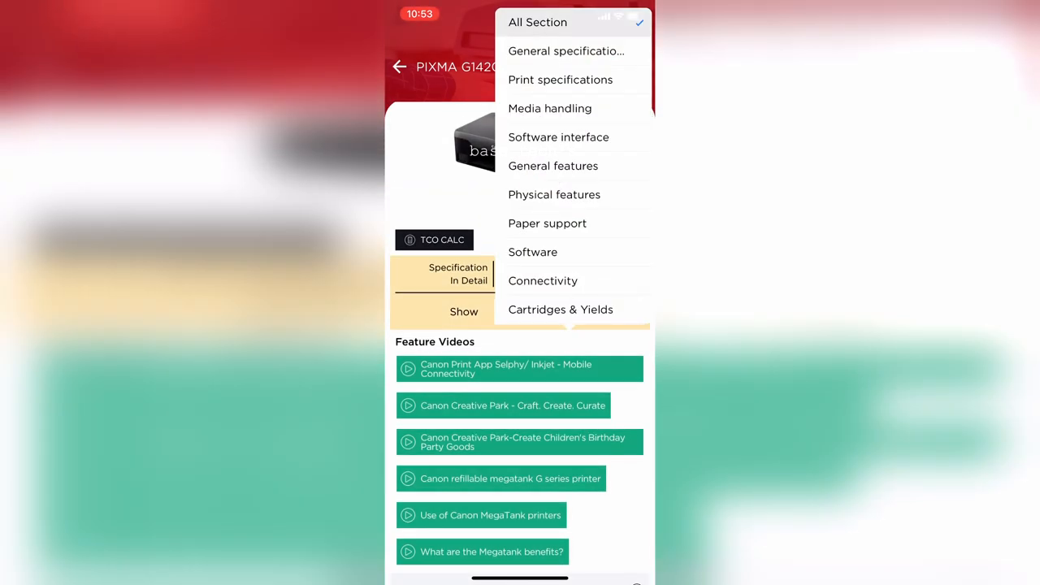
click(532, 252)
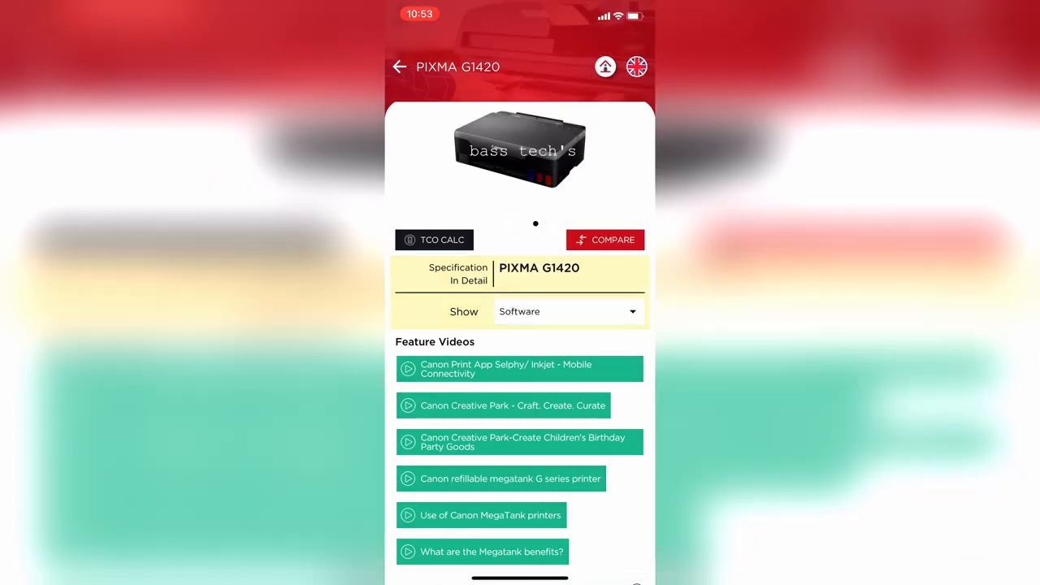
scroll(down, 3)
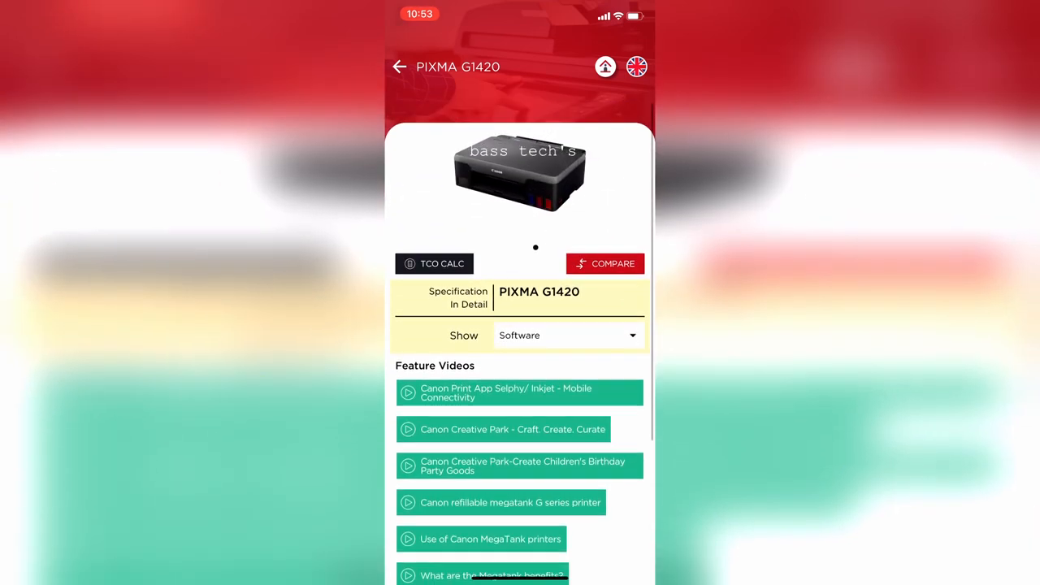
click(567, 335)
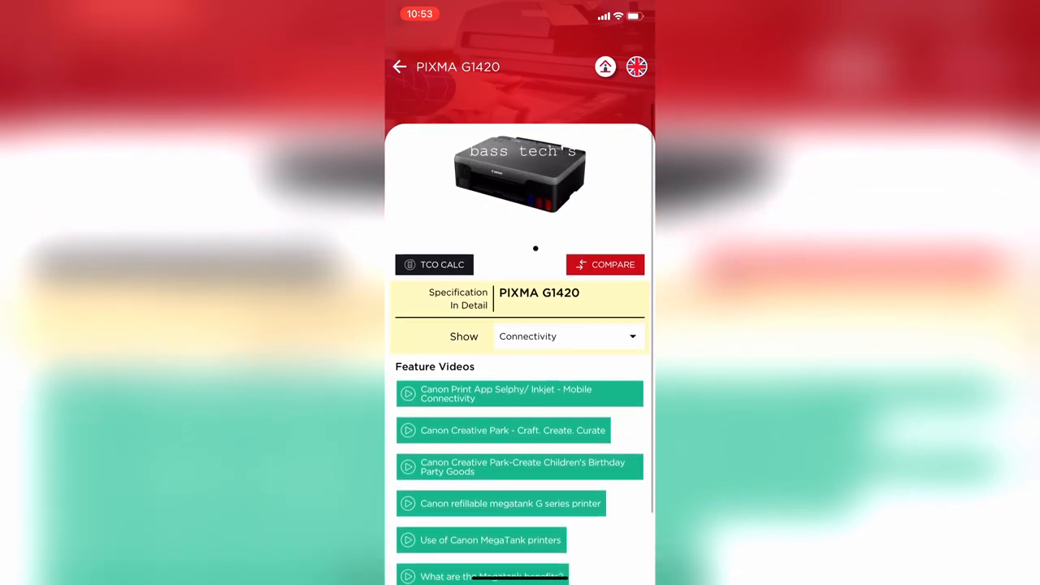
click(435, 265)
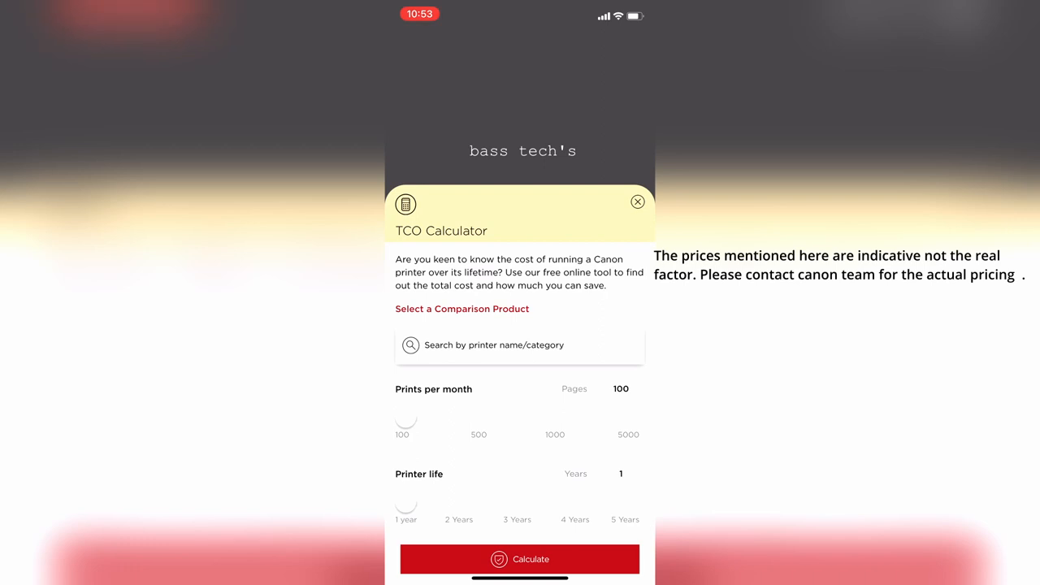
Pick the i-SENSYS LBP6030B by search and calculate costs: G1420 $87 vs $127
drag(405, 421, 479, 421)
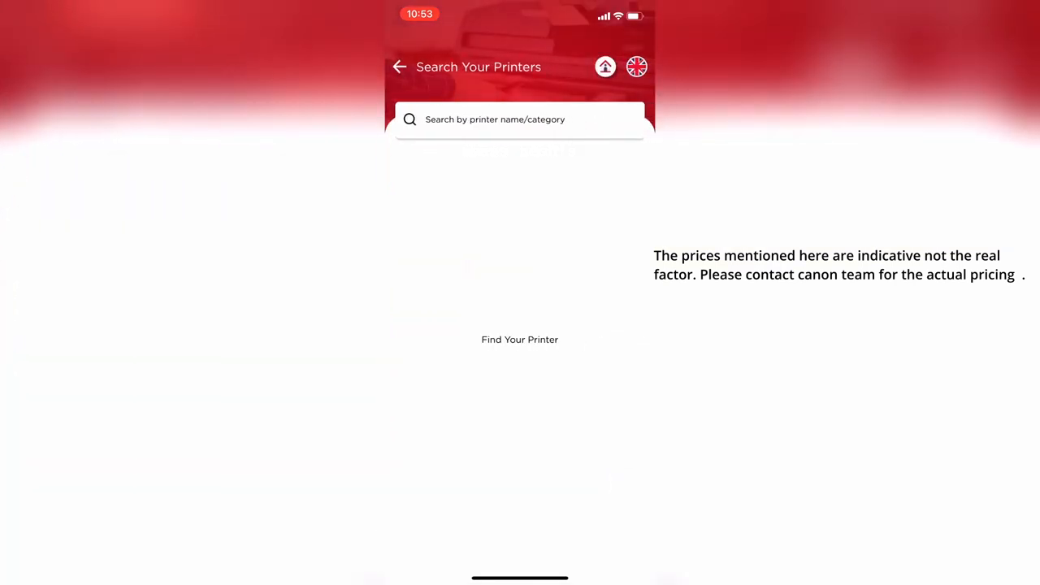
click(521, 120)
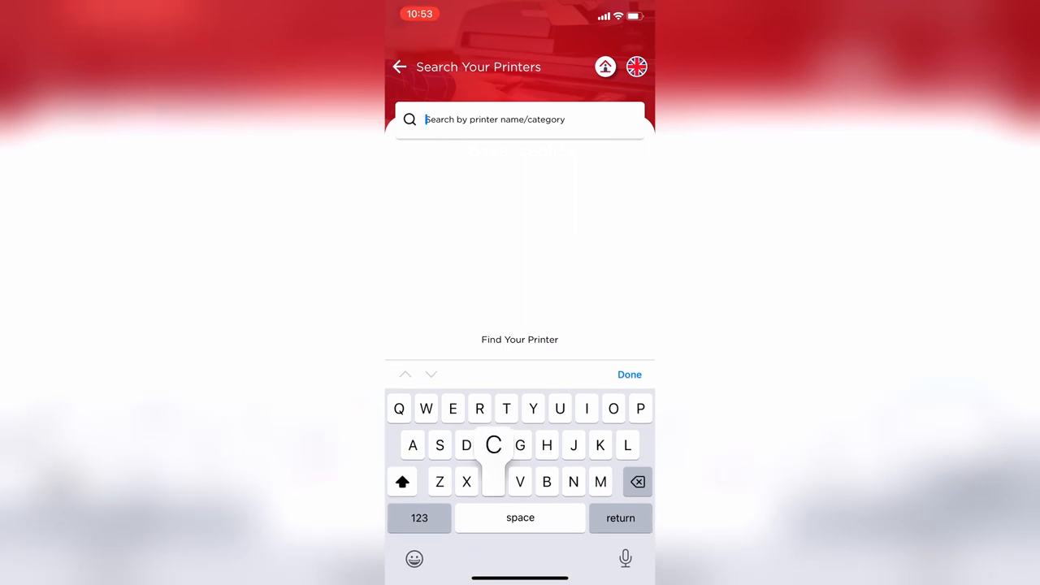
text(d)
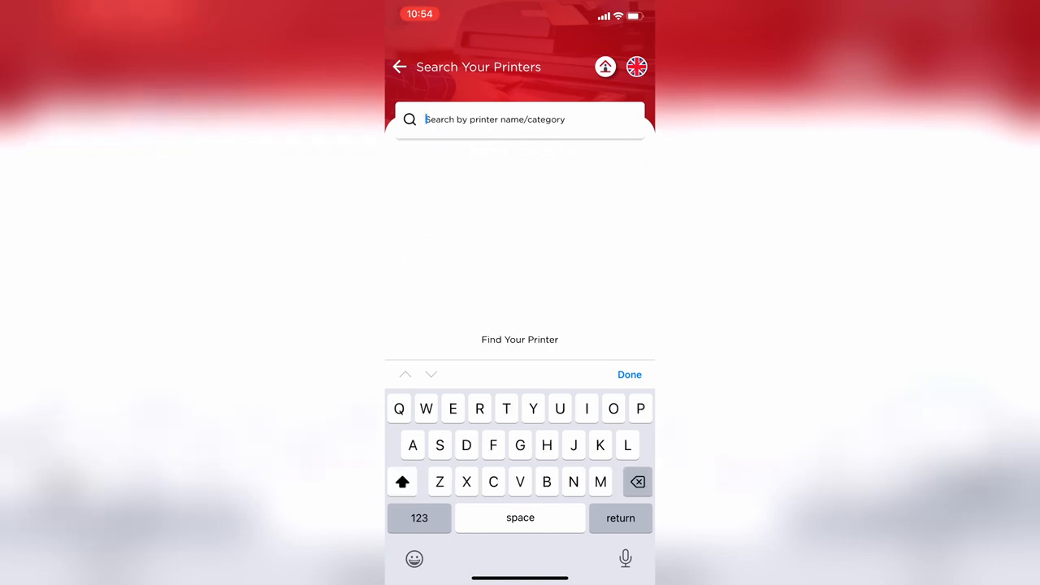
text(l)
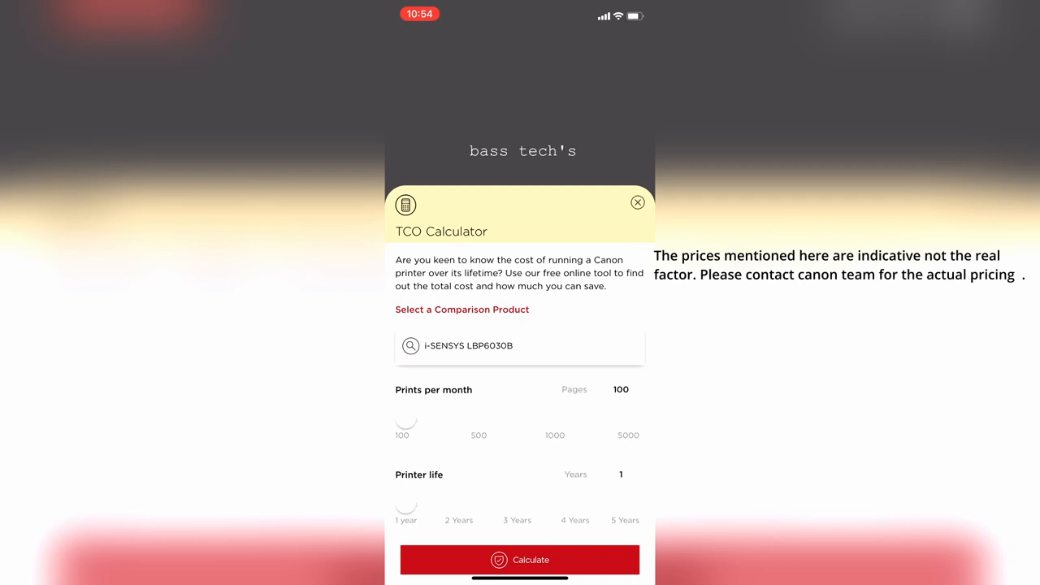
click(520, 560)
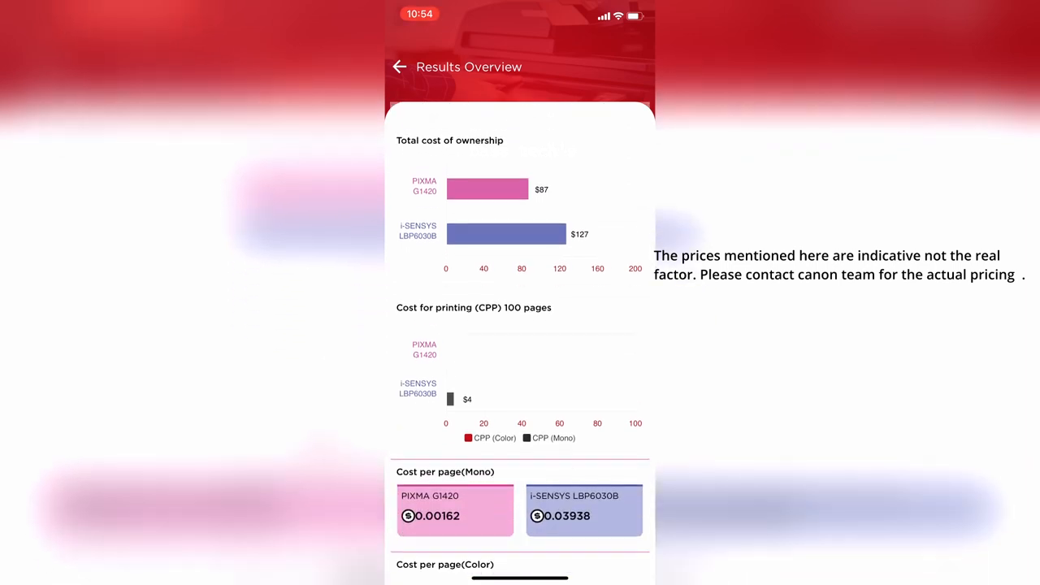
Read the explanation of how TCO results are calculated, then close the calculator
scroll(down, 3)
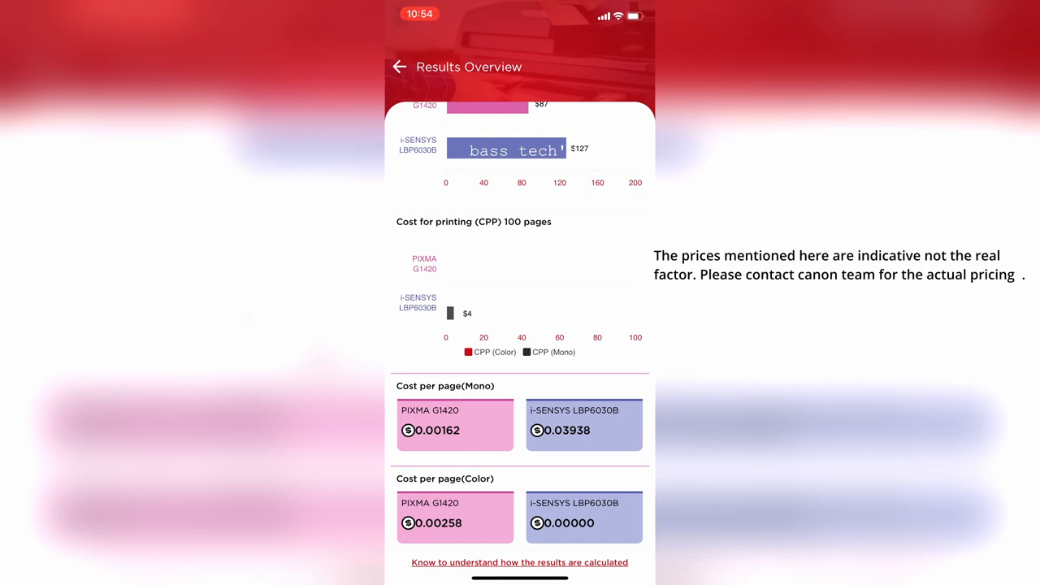
click(520, 563)
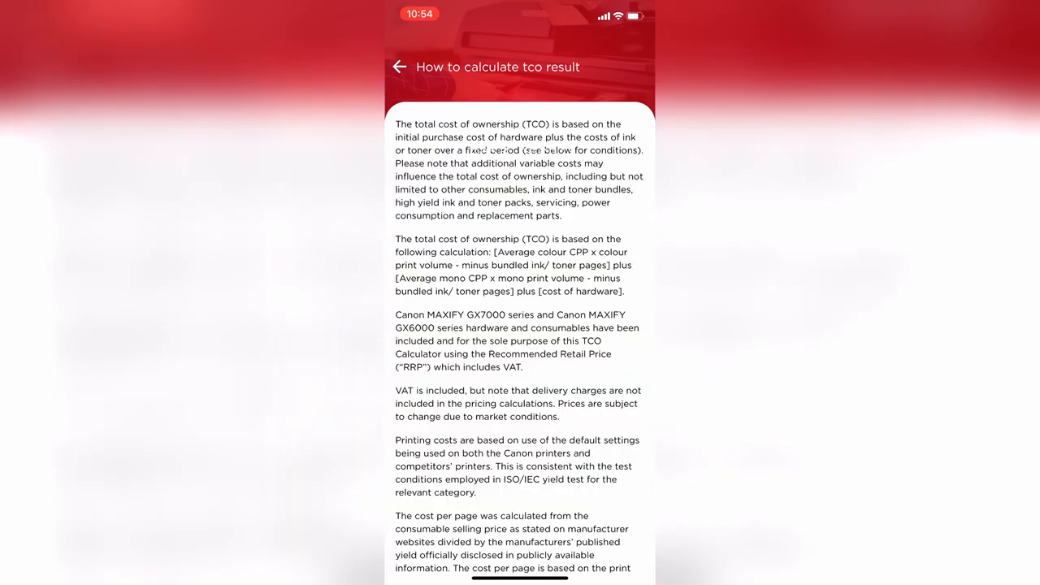
scroll(down, 3)
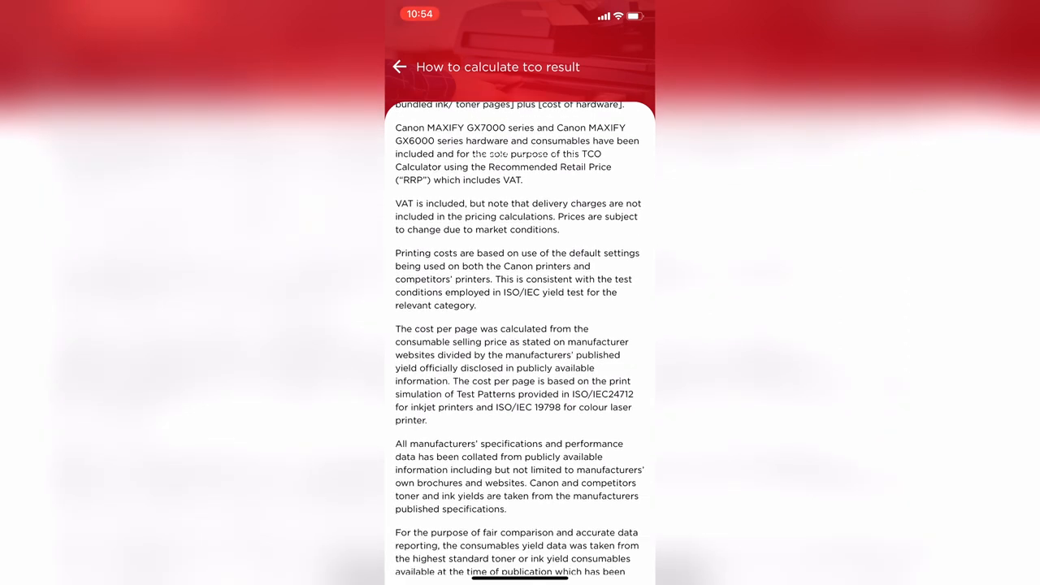
scroll(down, 3)
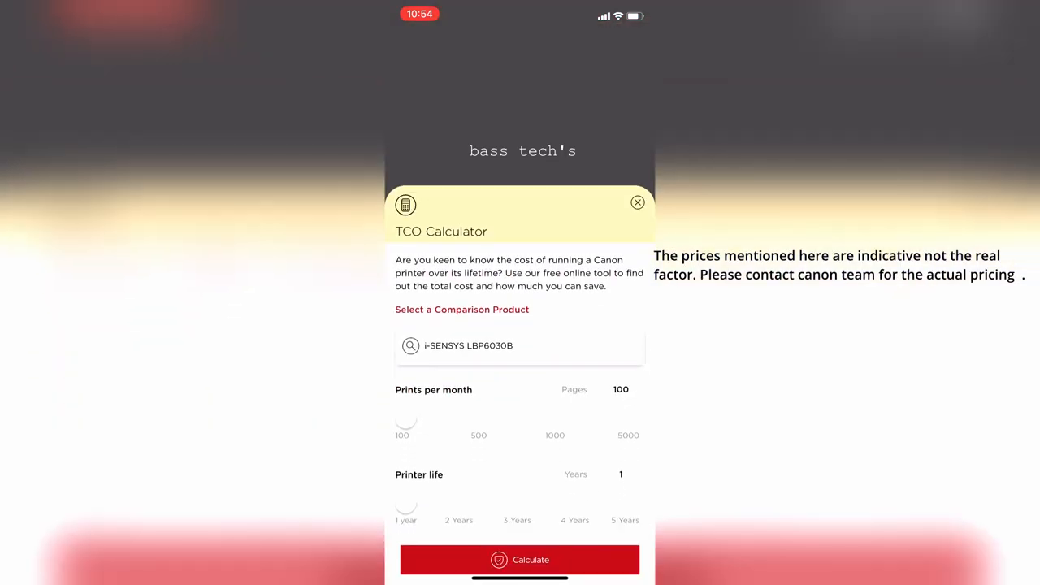
click(638, 202)
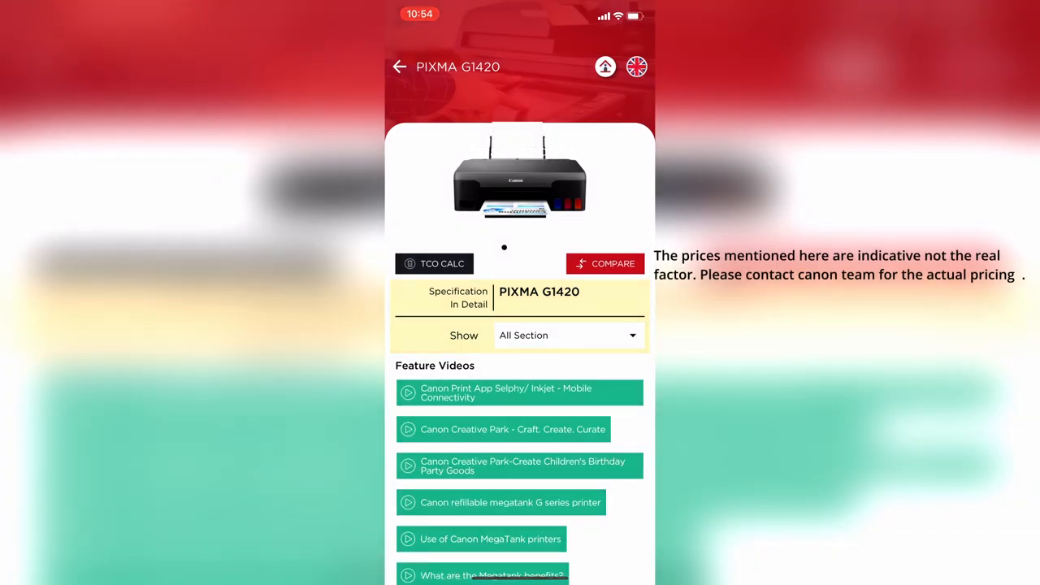
Compare the PIXMA G1420 with the PIXMA G1411 and scroll the comparison table
click(605, 263)
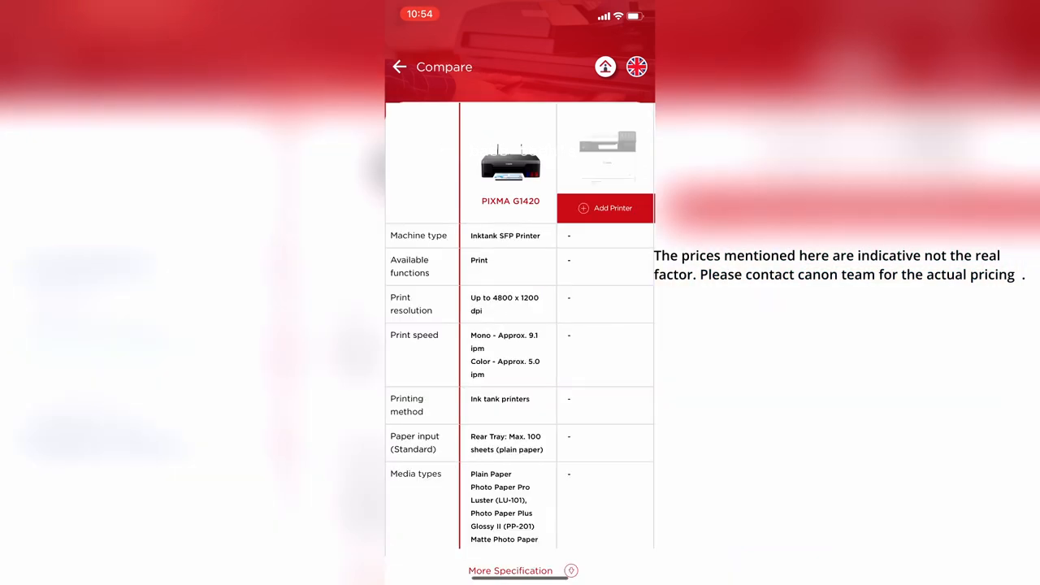
click(605, 208)
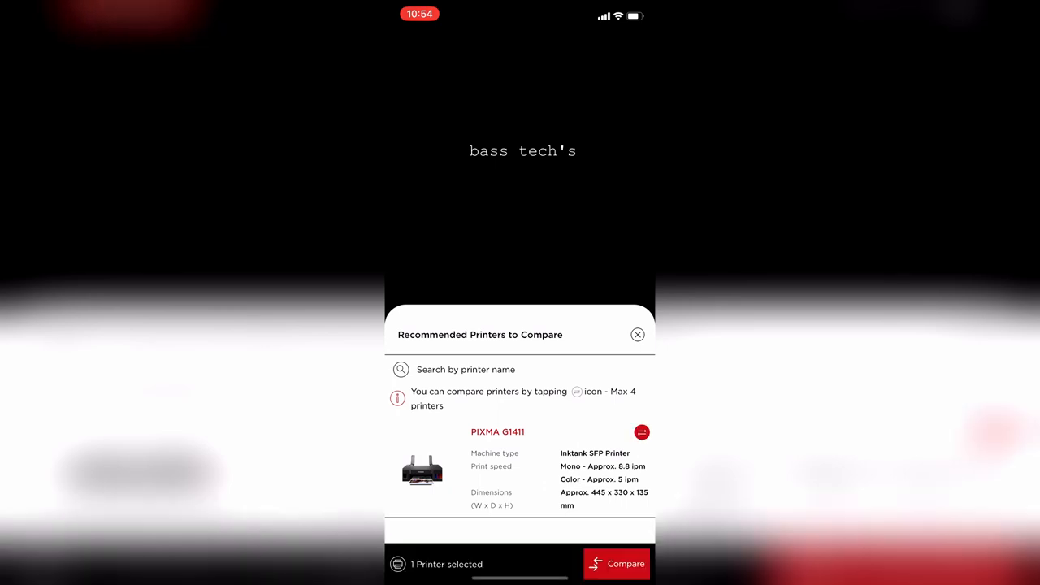
click(617, 564)
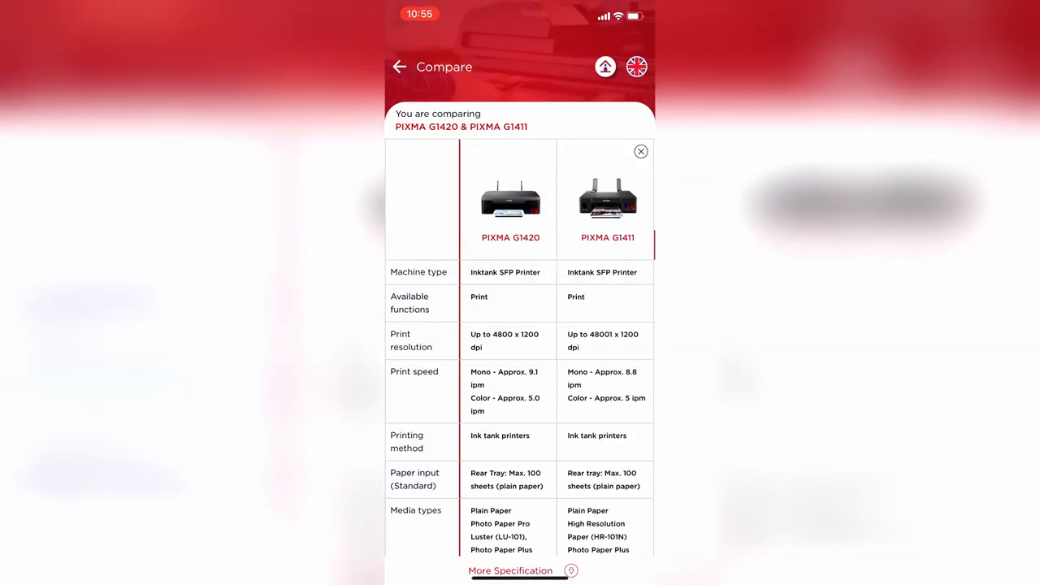
scroll(down, 3)
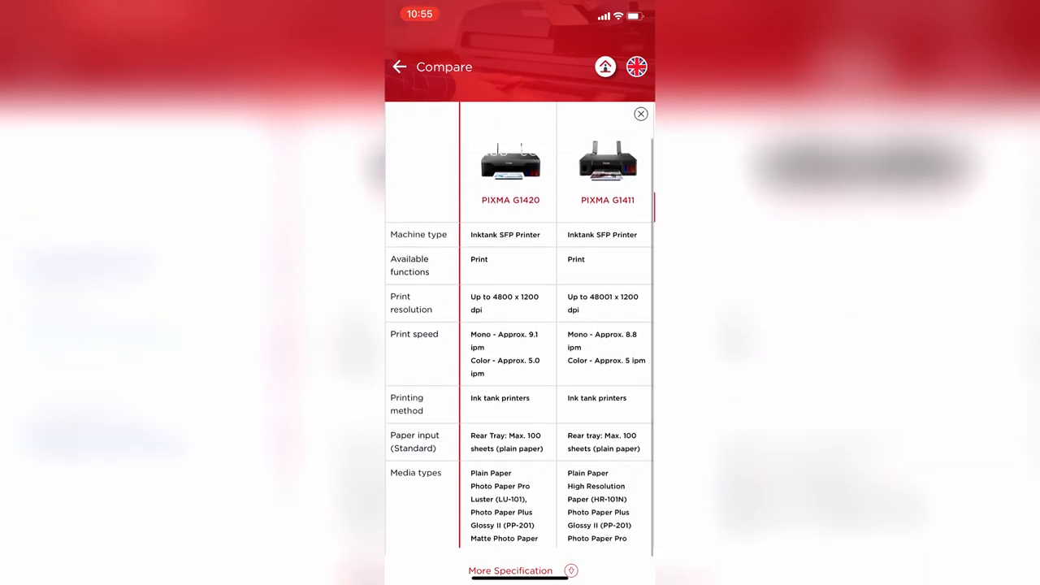
scroll(down, 3)
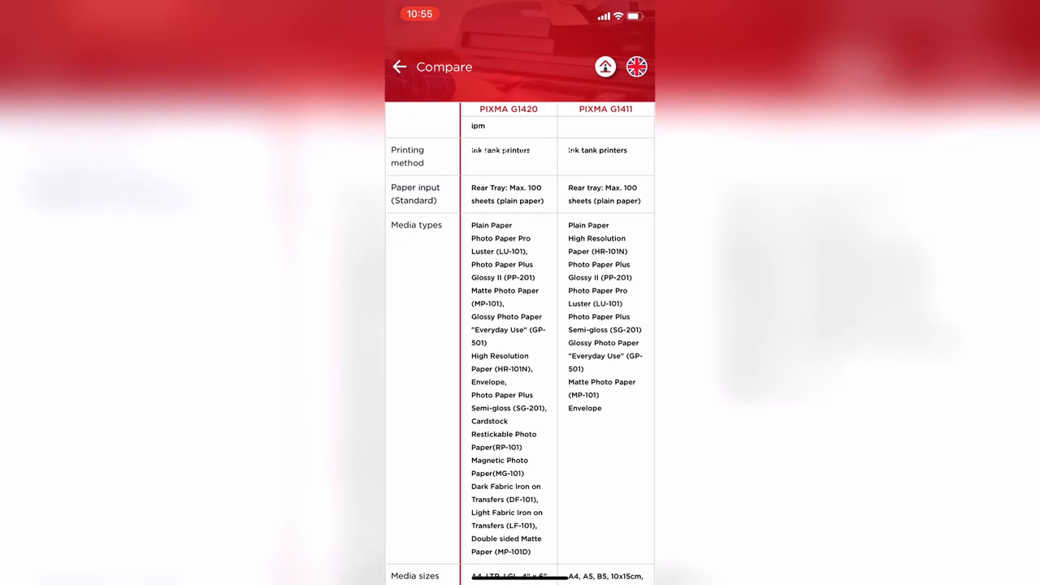
scroll(down, 3)
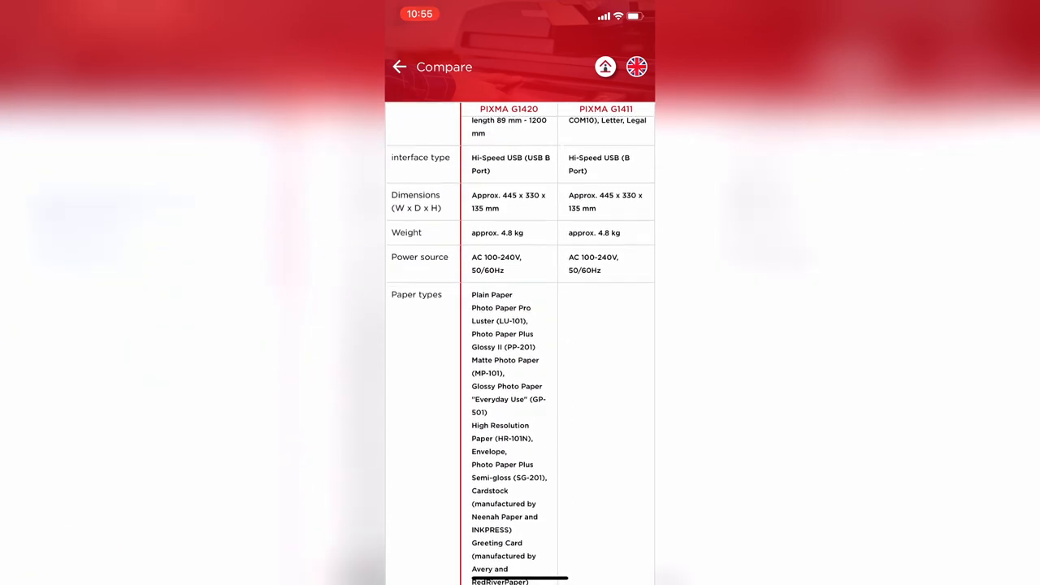
scroll(down, 3)
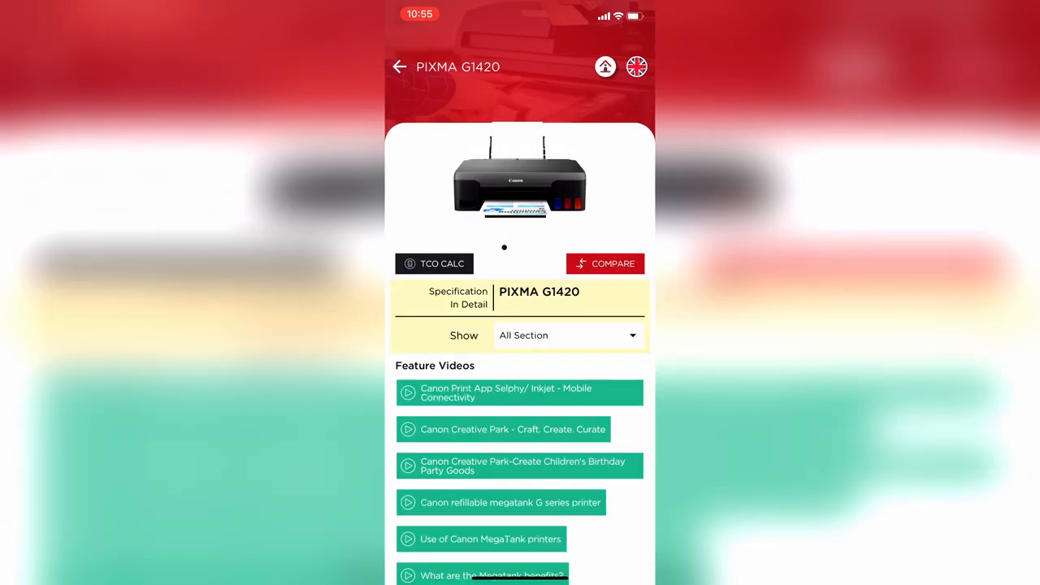
Go Home and open the i-SENSYS LBP325x from the Small Office category
click(399, 66)
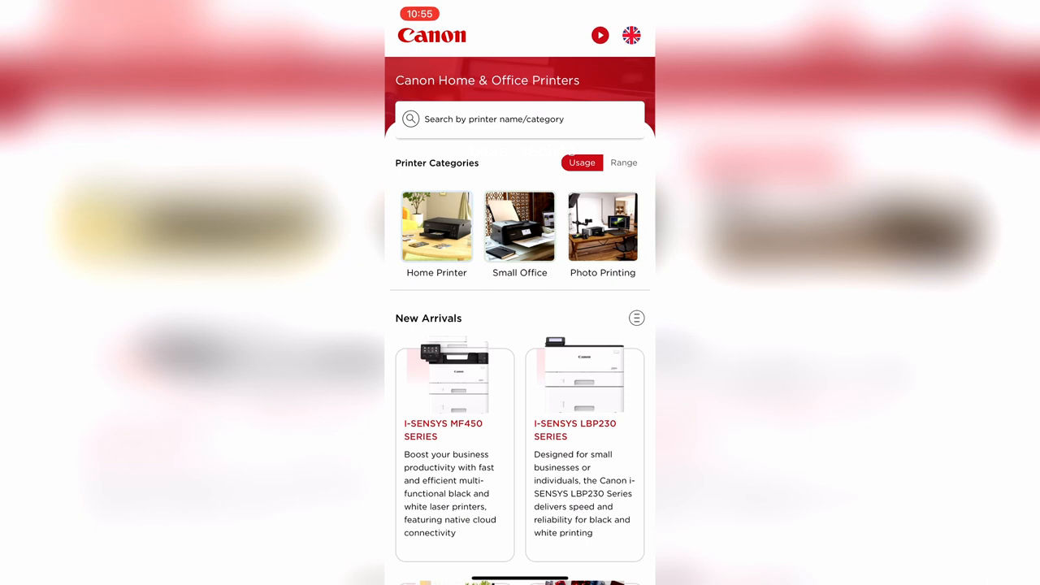
click(520, 236)
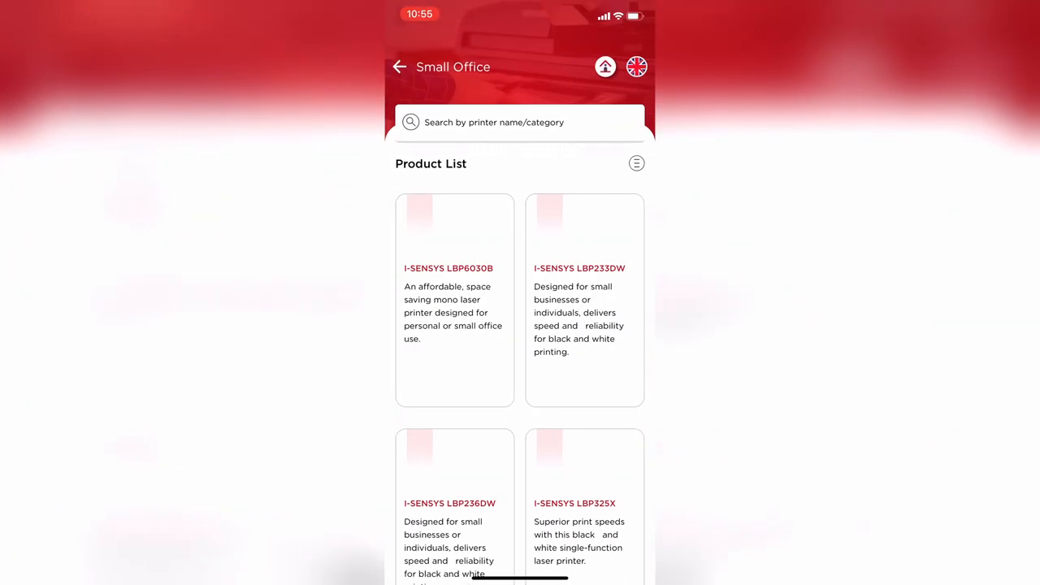
scroll(down, 3)
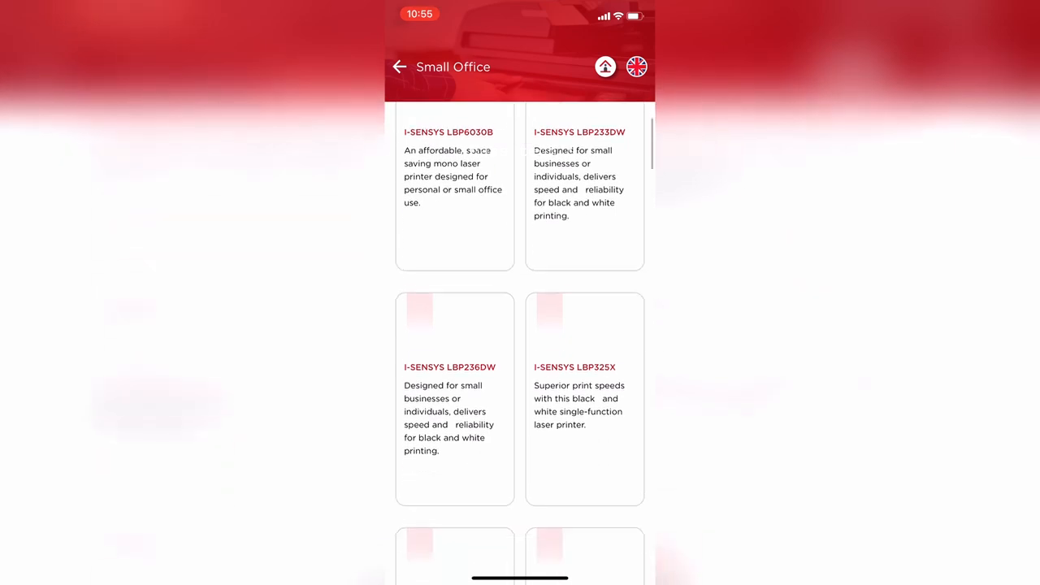
scroll(down, 3)
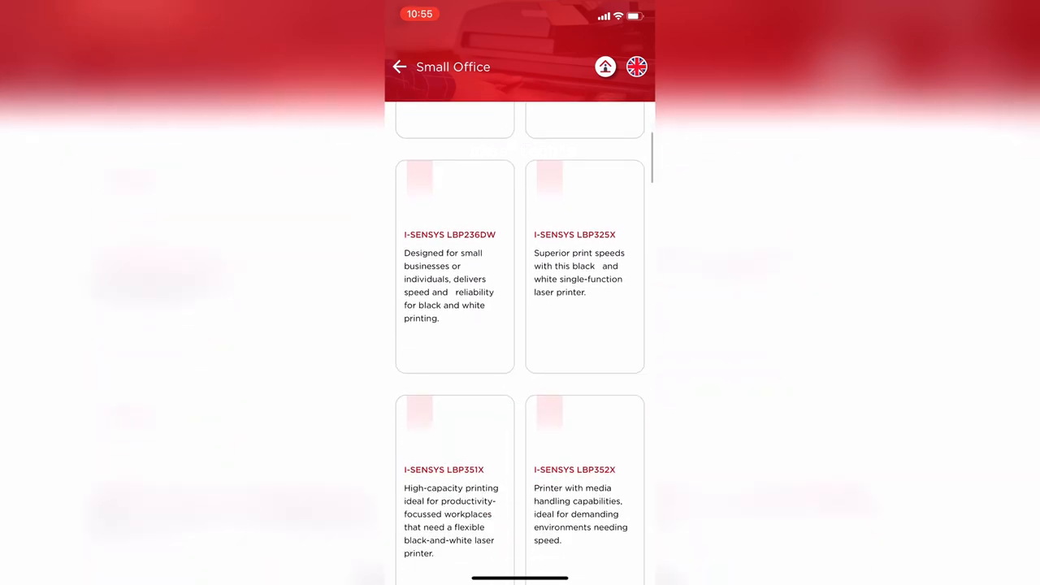
click(585, 235)
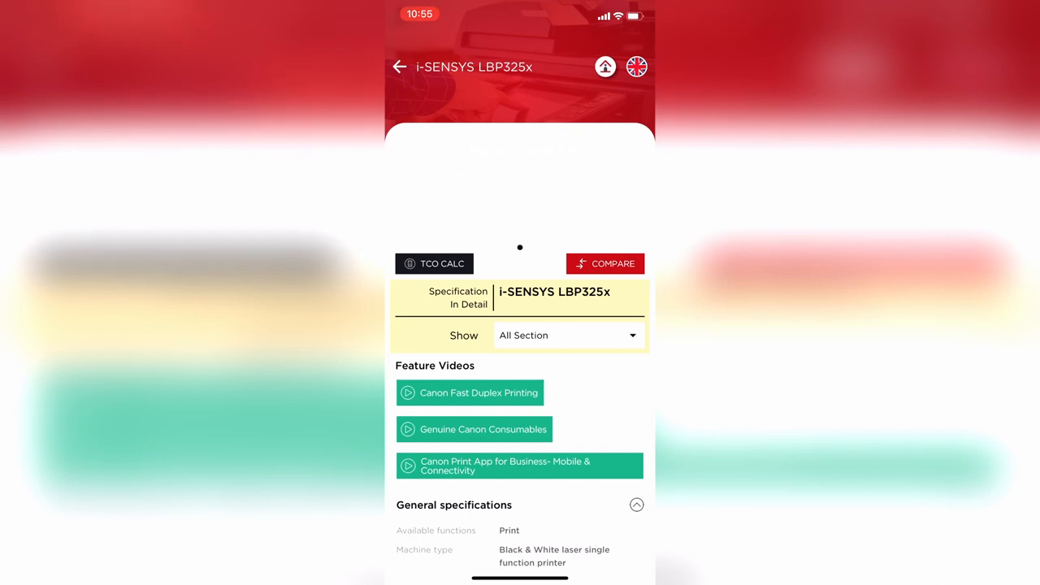
Compare it with the i-SENSYS LBP351x, scroll the table, and return Home
scroll(down, 3)
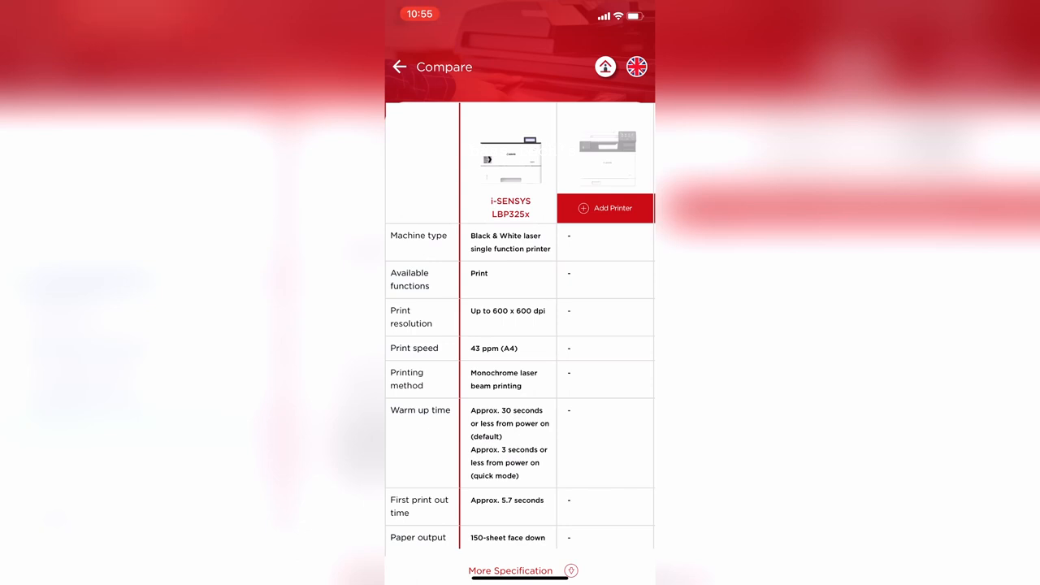
click(604, 208)
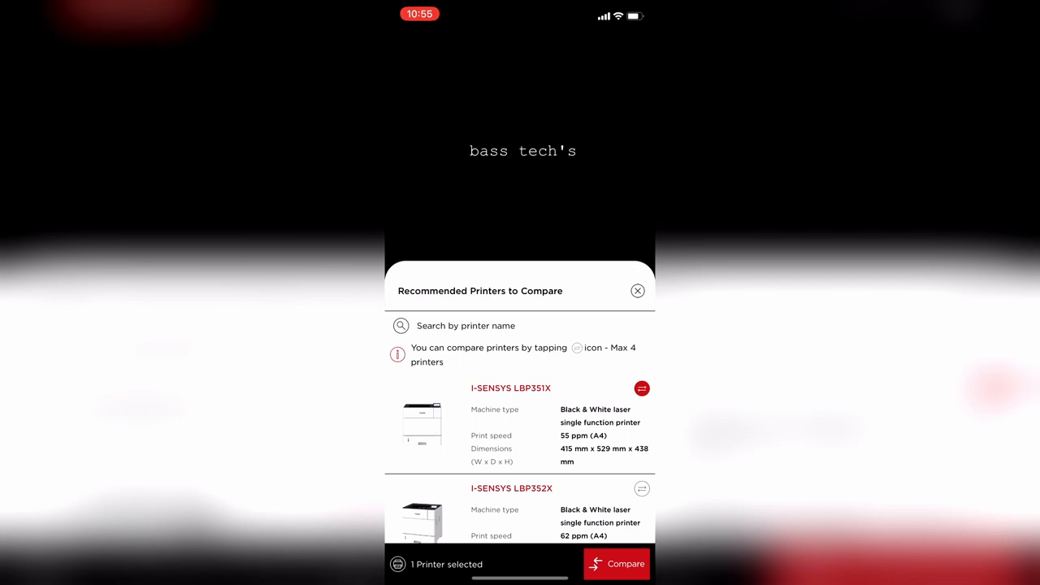
click(617, 564)
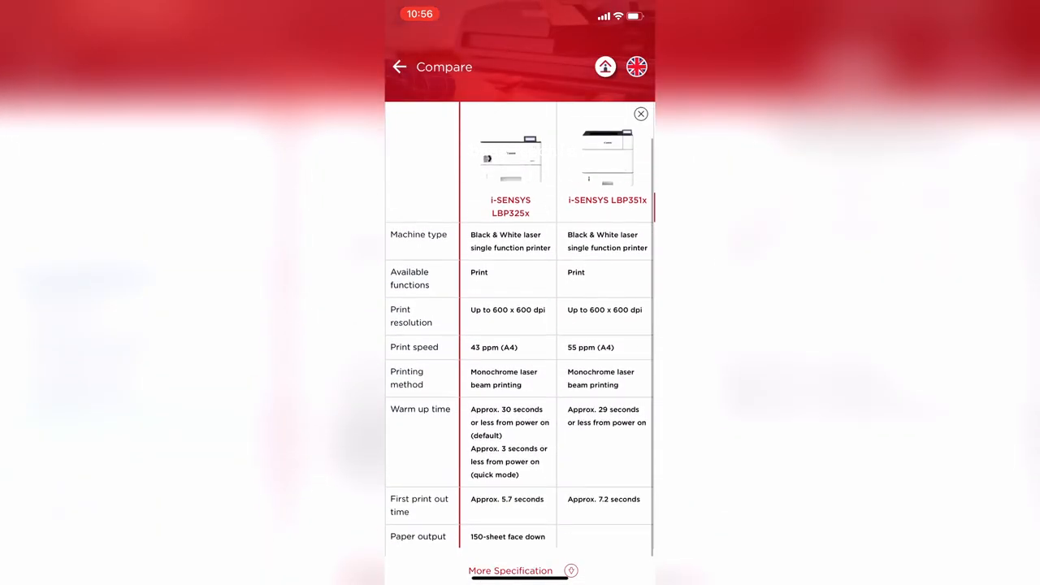
scroll(down, 3)
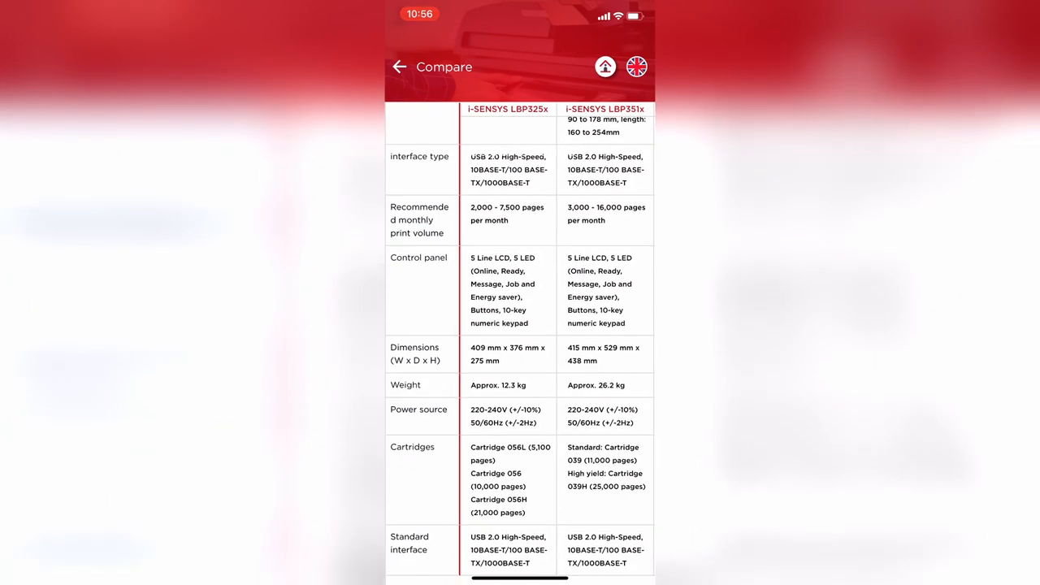
scroll(down, 3)
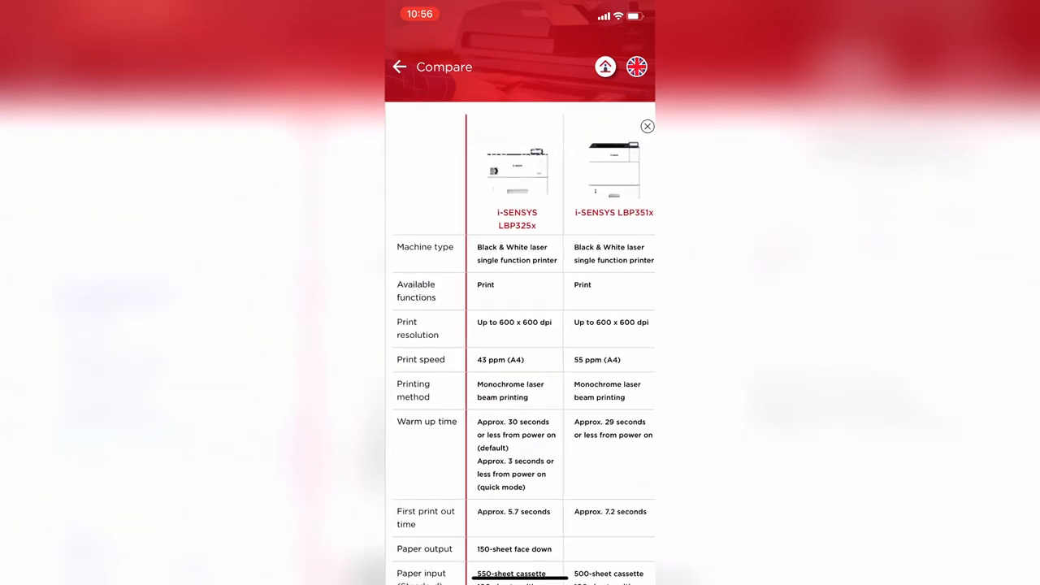
click(399, 67)
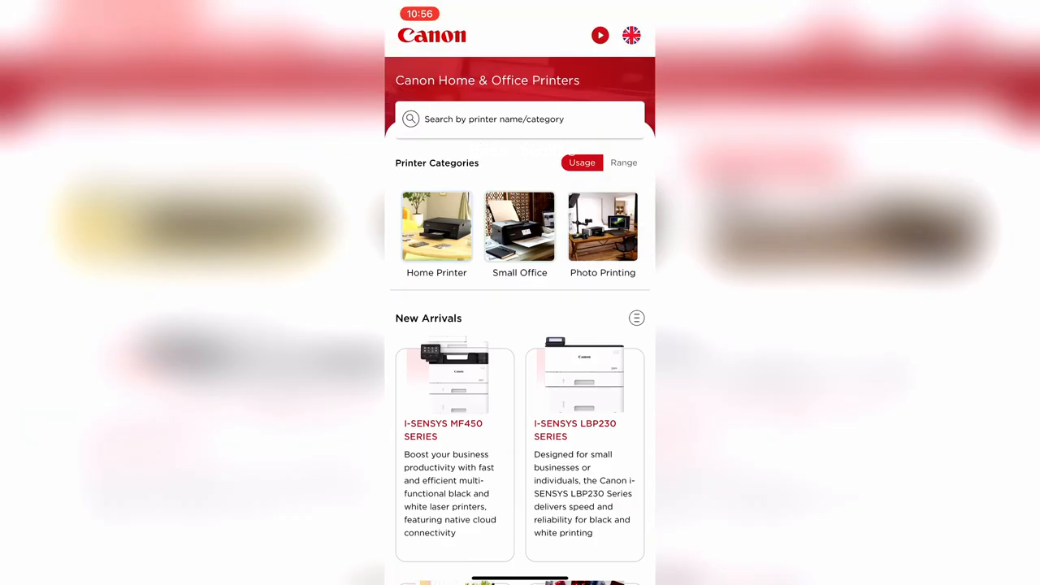
Open the PIXMA PRO-200 from the Photo Printing category
click(603, 226)
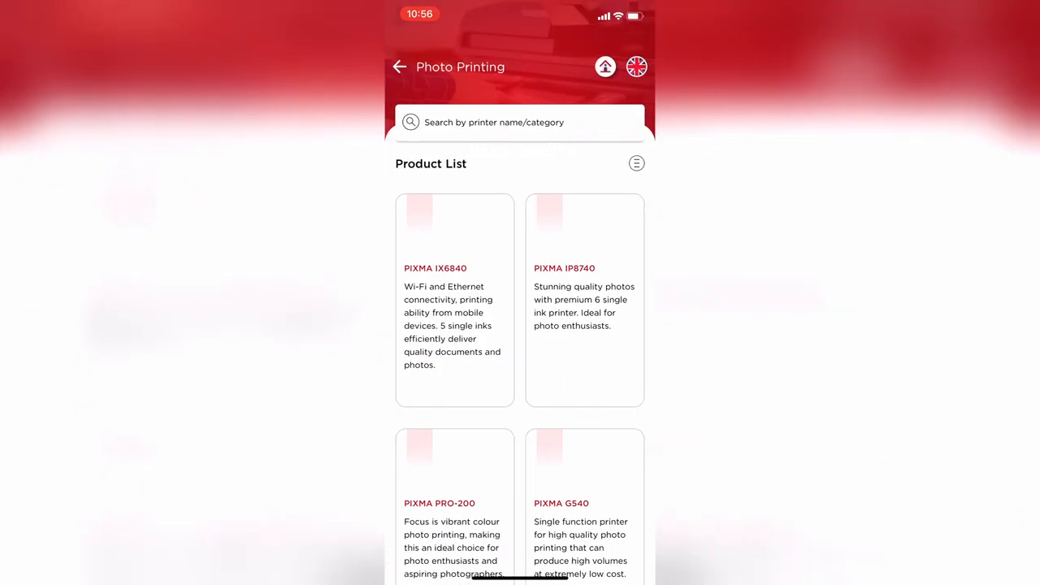
scroll(down, 3)
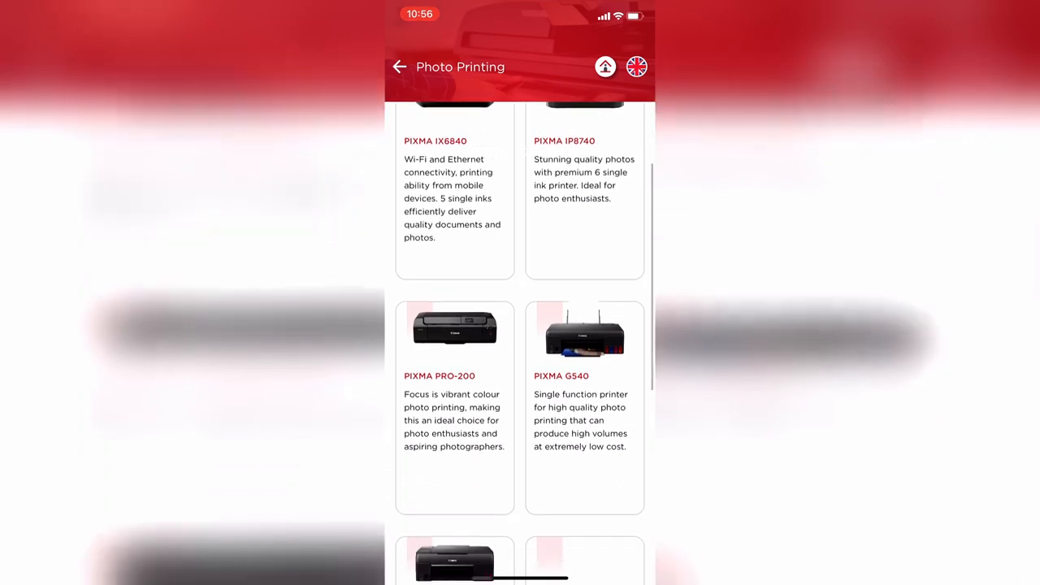
scroll(down, 3)
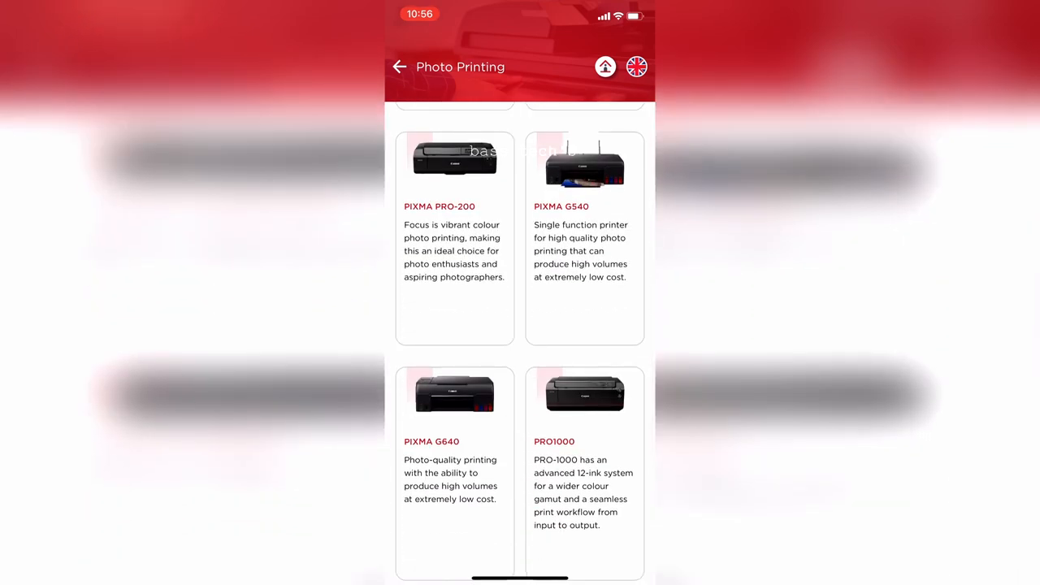
click(454, 244)
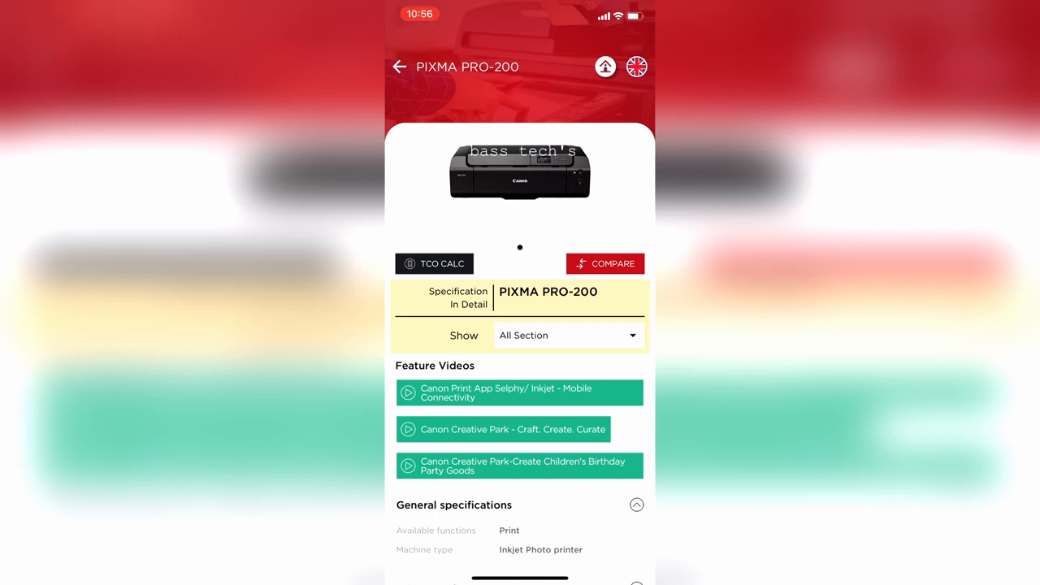
Show only the Print specifications, then only the General Features section
click(568, 335)
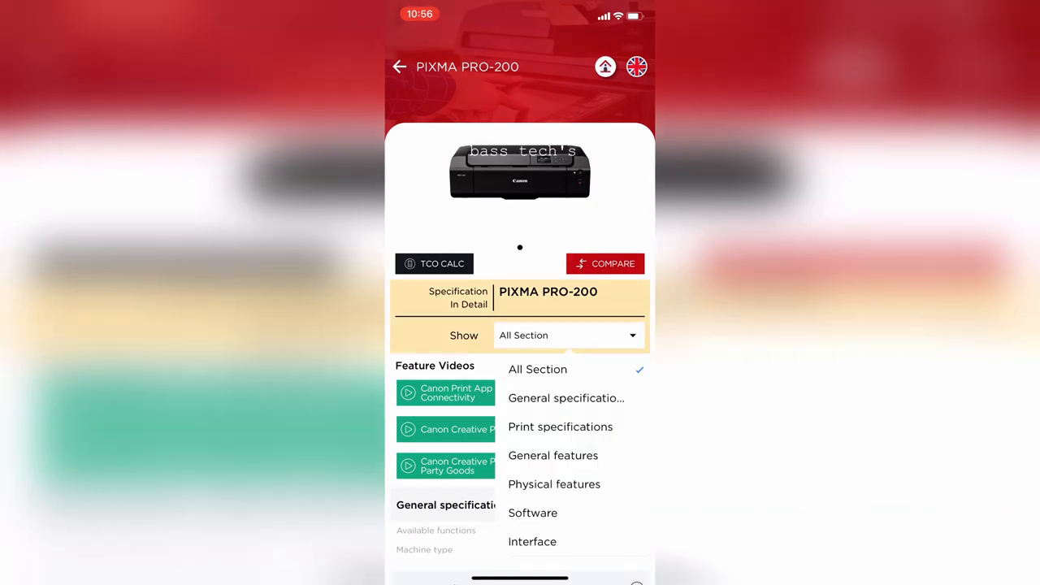
click(560, 426)
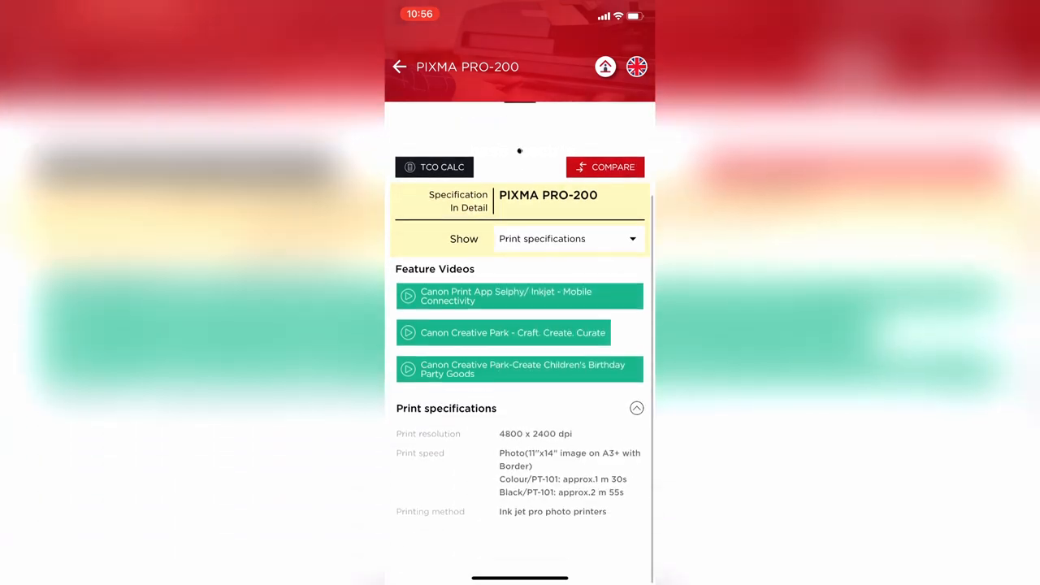
click(567, 238)
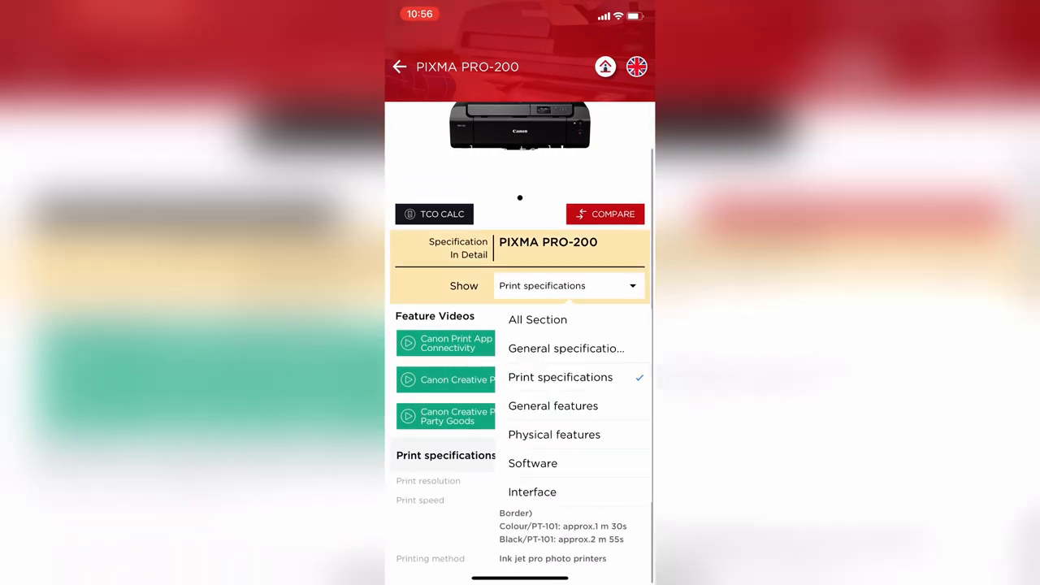
click(552, 405)
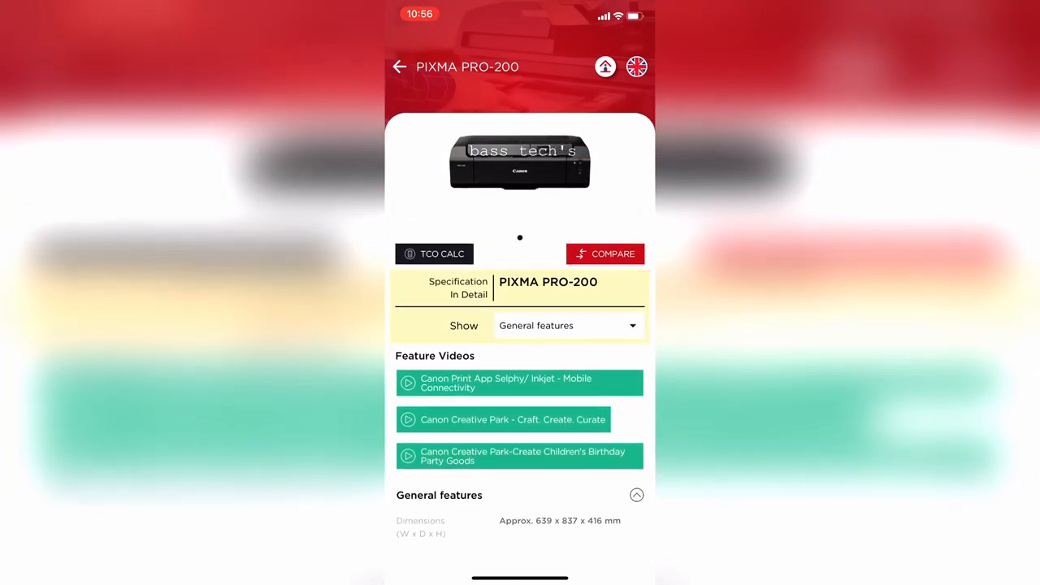
Compare the PRO-200 with the imagePROGRAF PRO-300, scroll the table, then go back
click(605, 254)
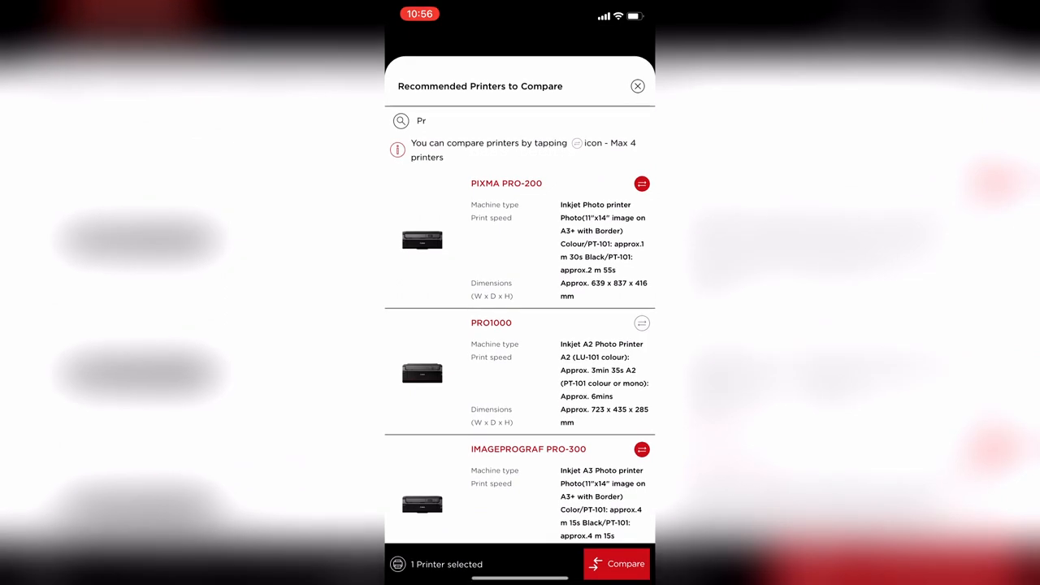
click(617, 564)
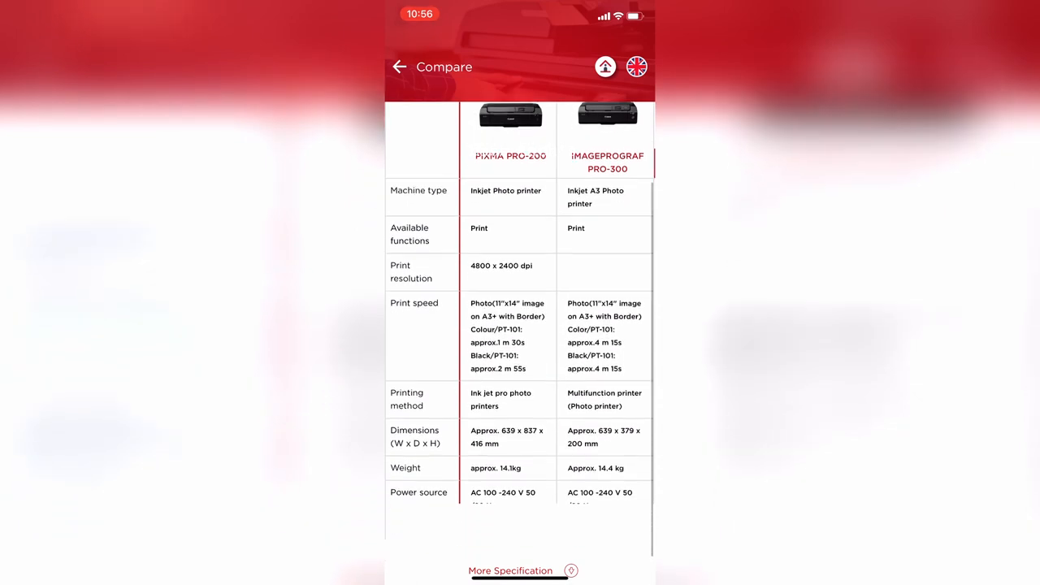
scroll(down, 3)
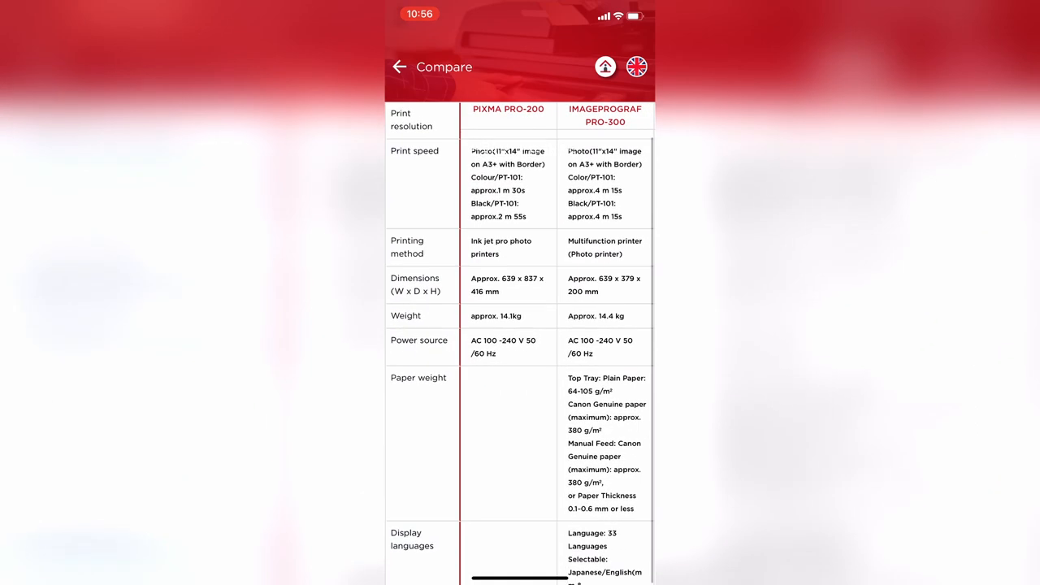
scroll(down, 3)
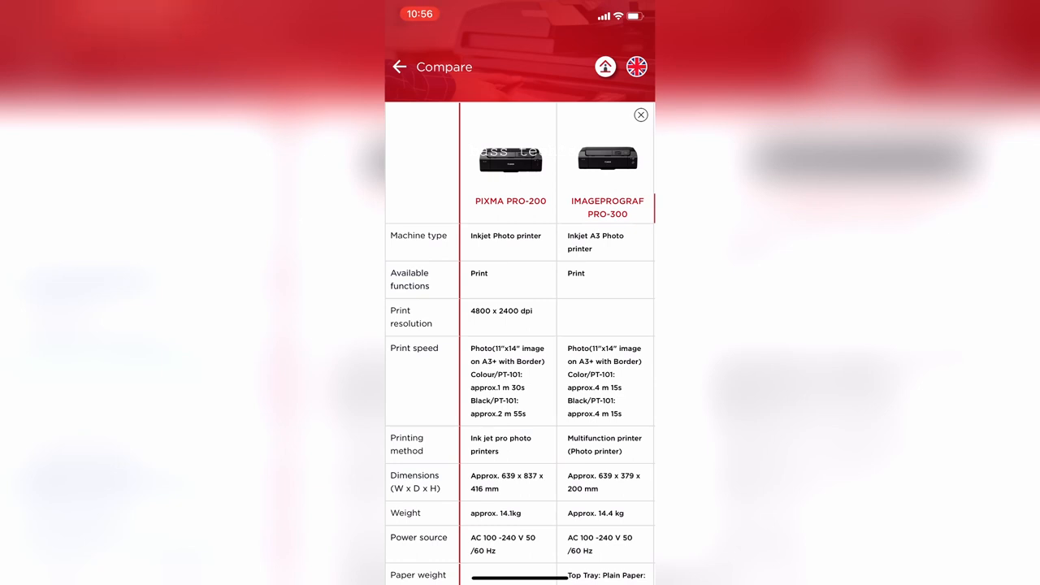
click(640, 115)
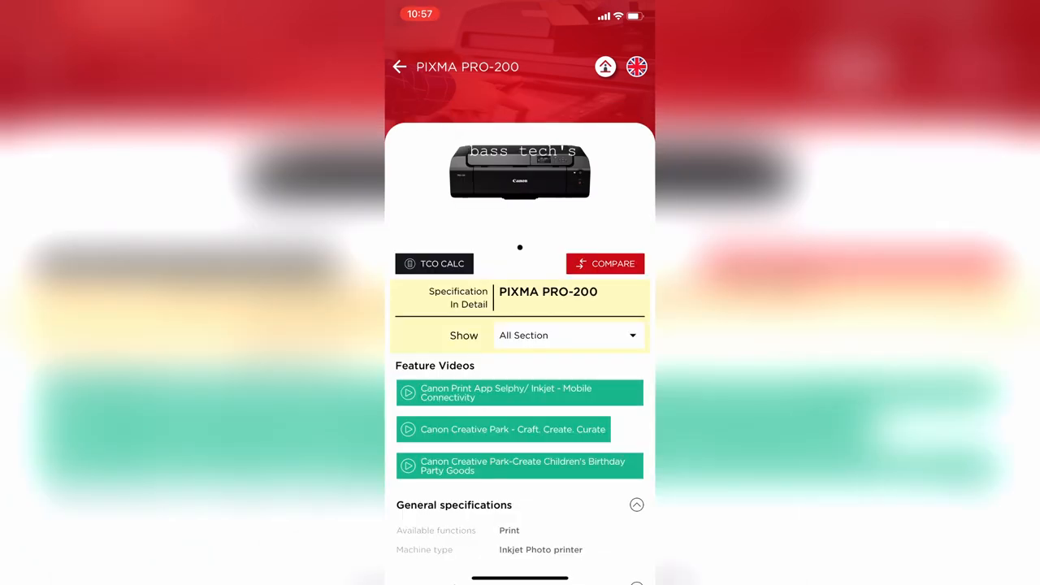
Return to the home screen and open Range's Consumable Finder Search Toner page
click(399, 67)
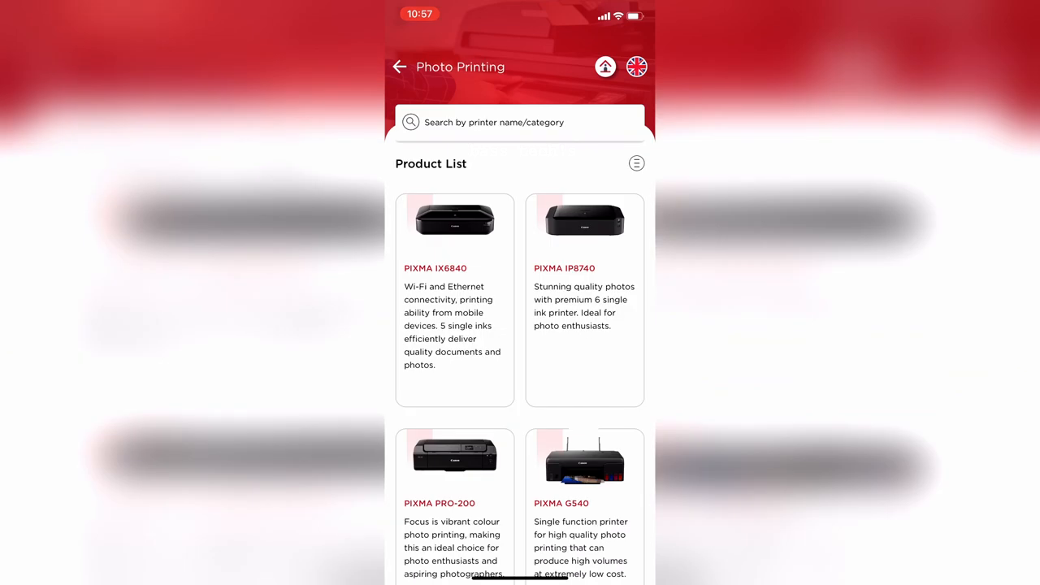
click(400, 67)
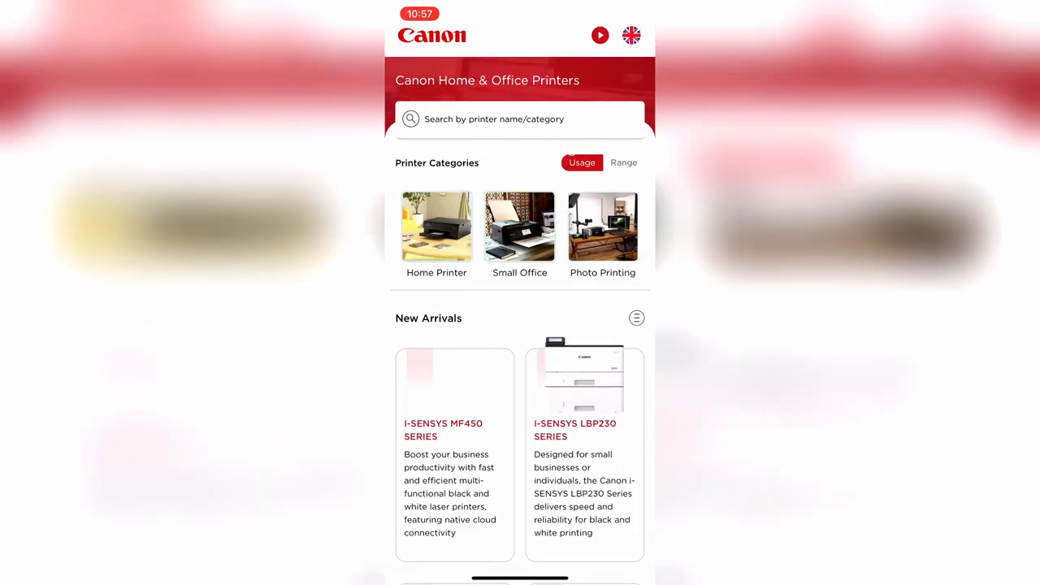
click(624, 163)
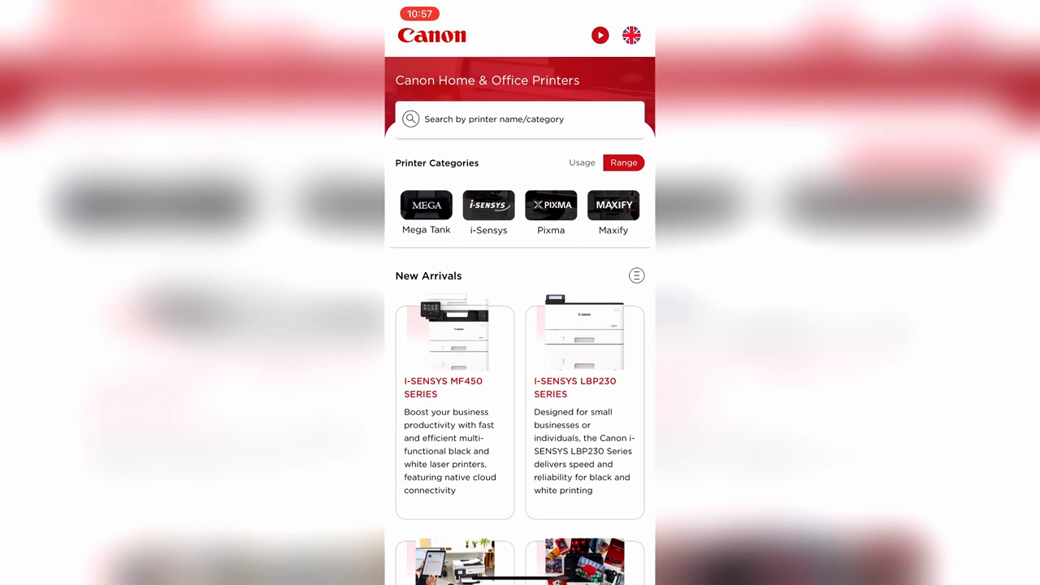
scroll(down, 3)
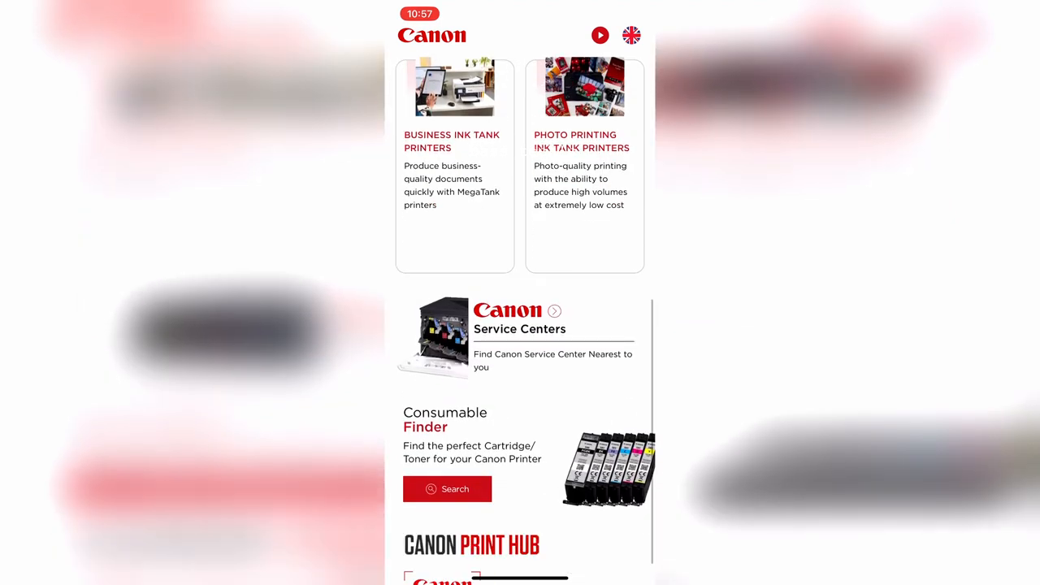
click(447, 489)
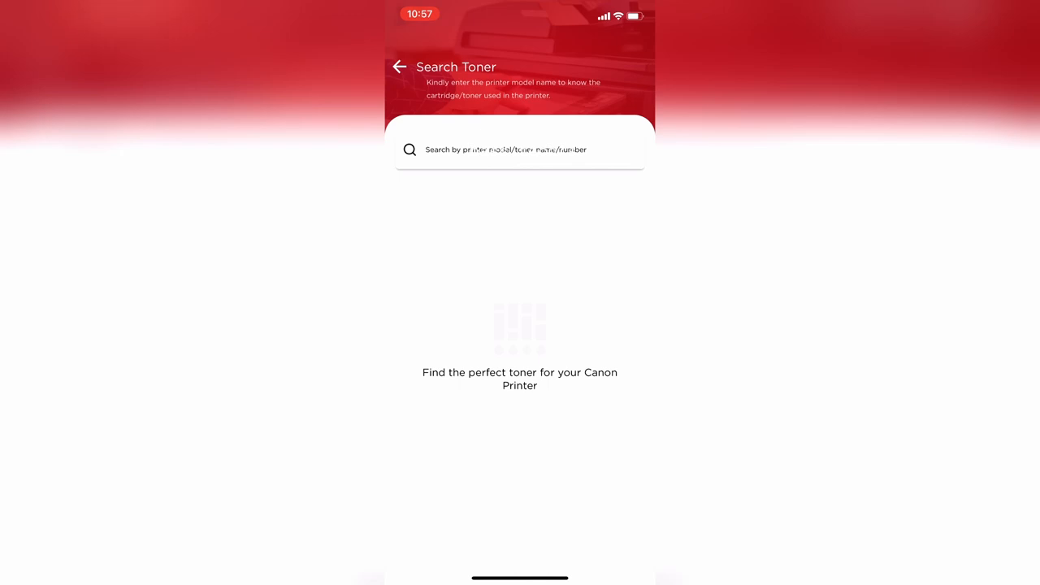
Search 'G', pick PIXMA G5040 to list its GI-40 ink bottles, then start a new search
click(504, 149)
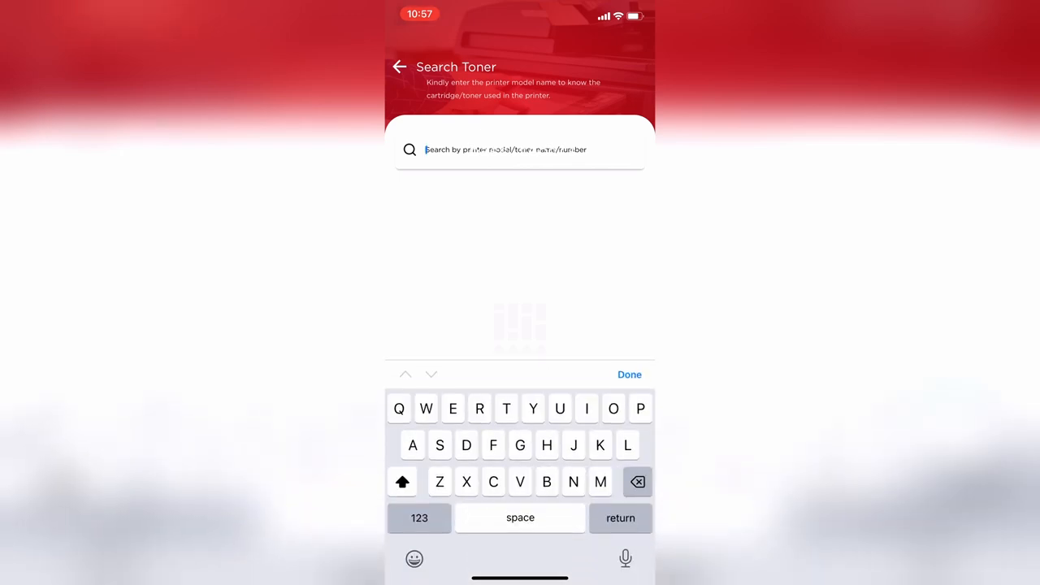
text(G)
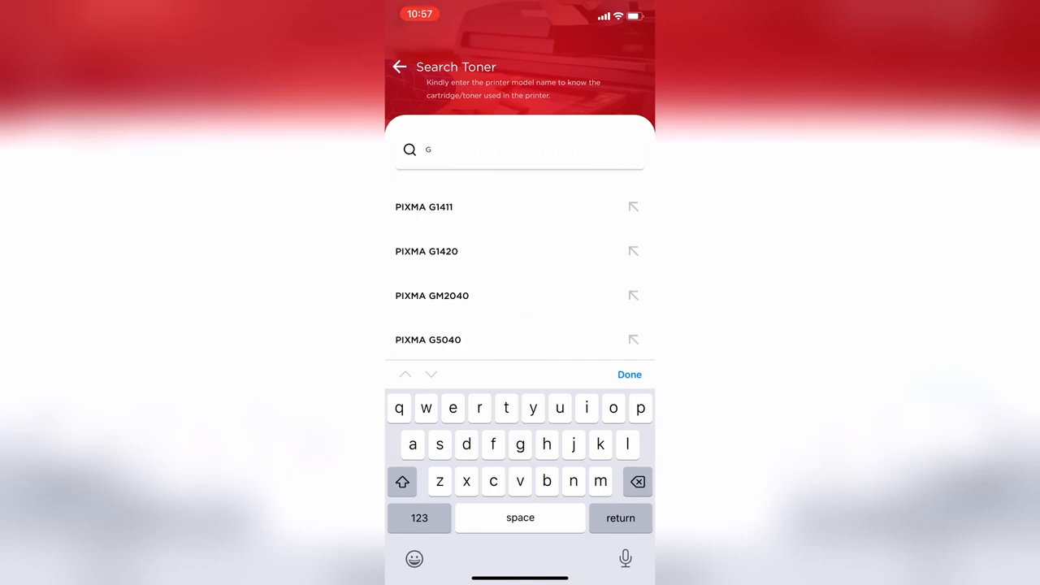
click(428, 340)
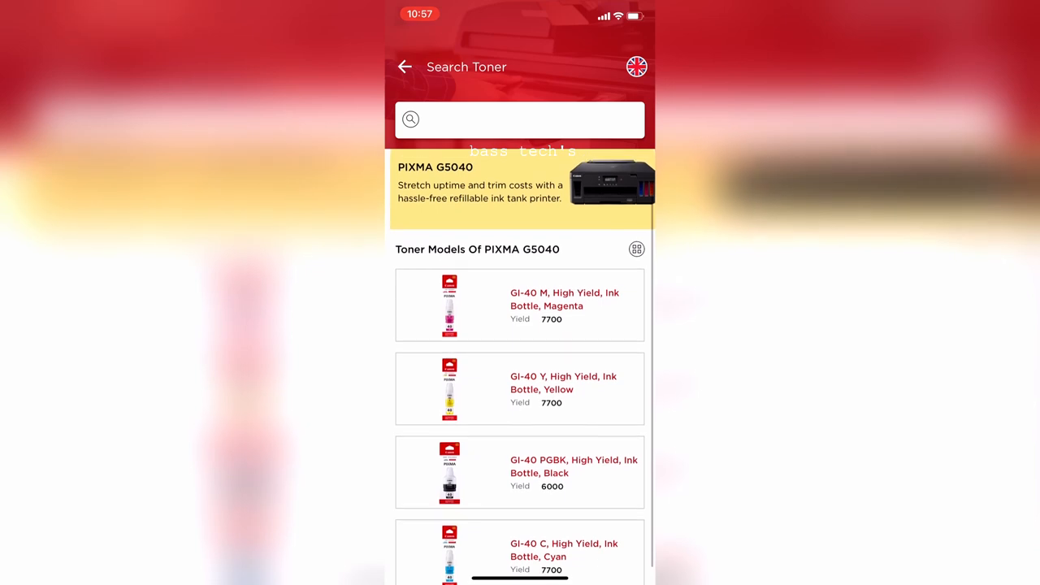
click(637, 249)
text(M)
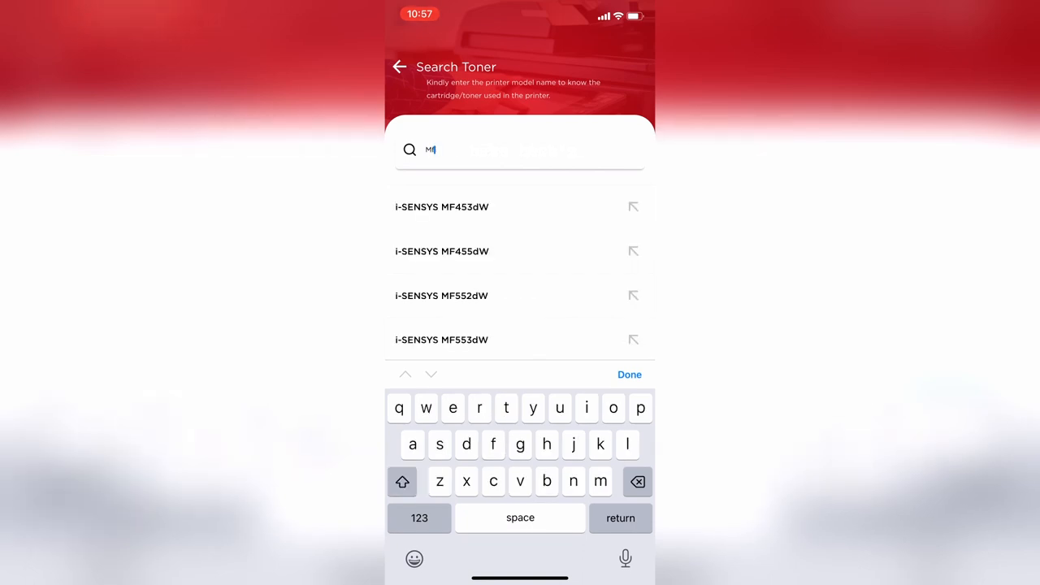
Pick i-SENSYS MF645CX, browse its 054 toner cartridges, then go back to the home page
click(442, 206)
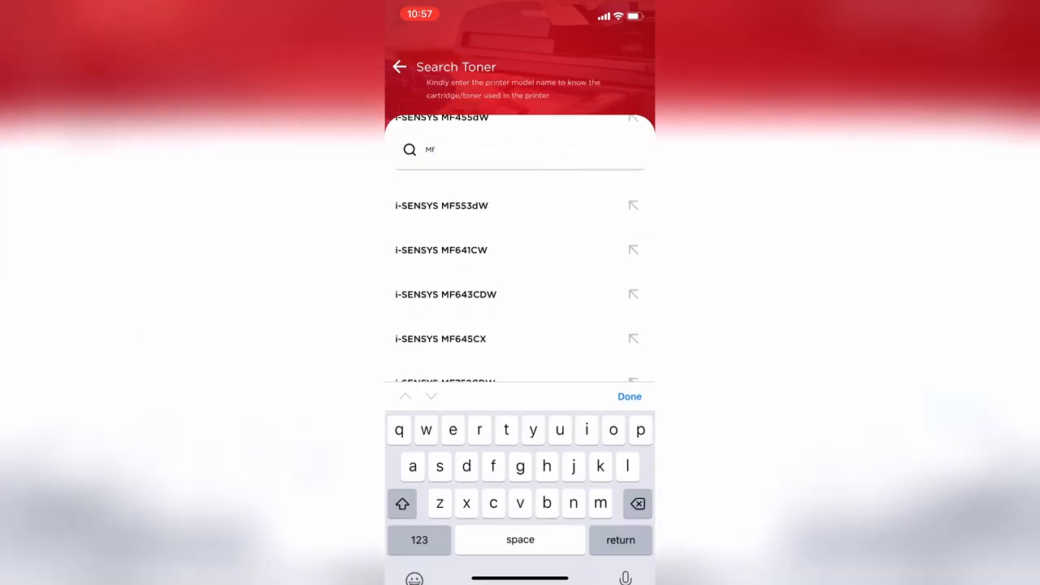
click(440, 339)
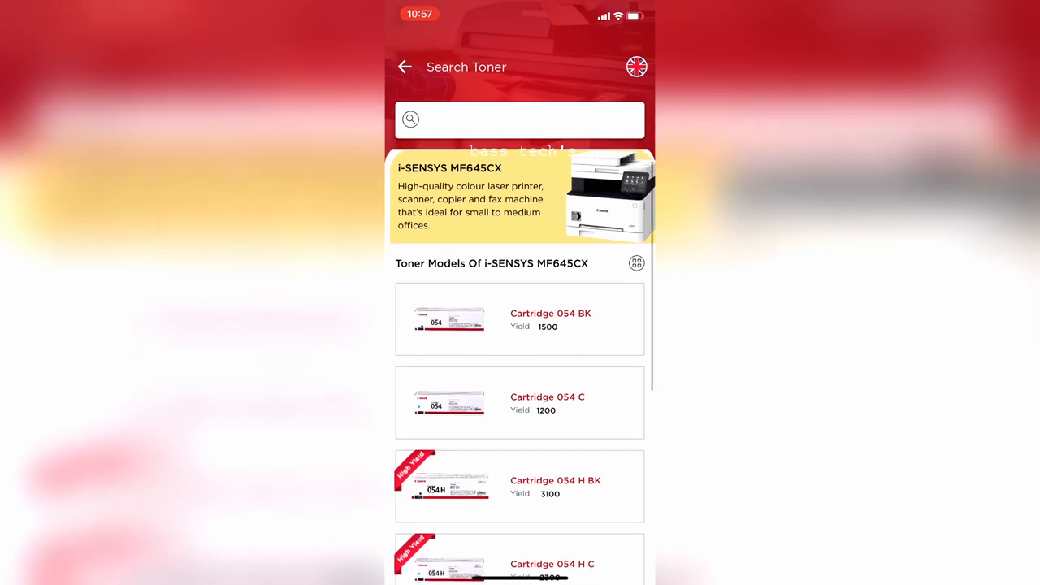
scroll(down, 3)
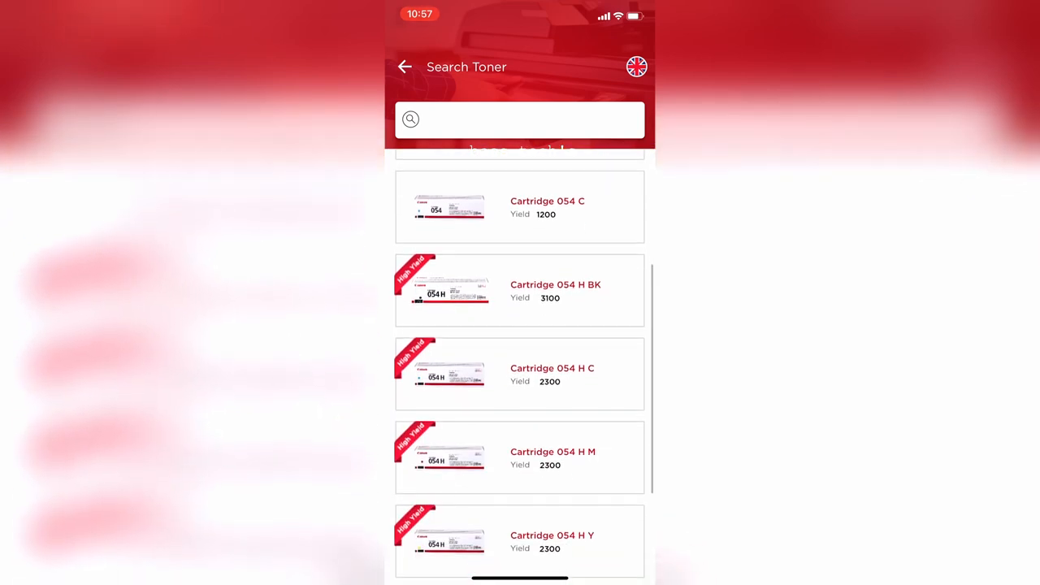
scroll(down, 3)
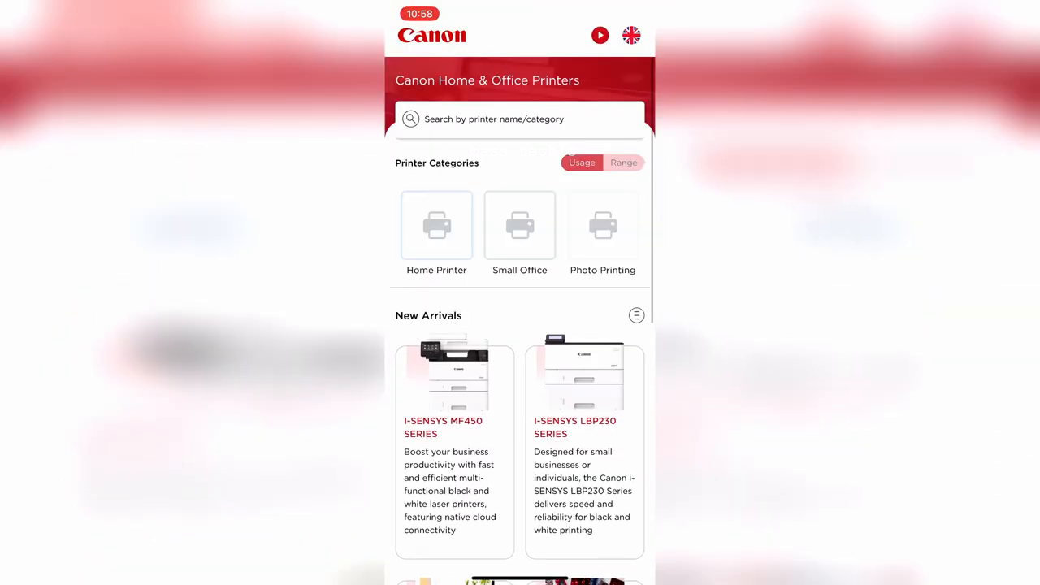
click(582, 162)
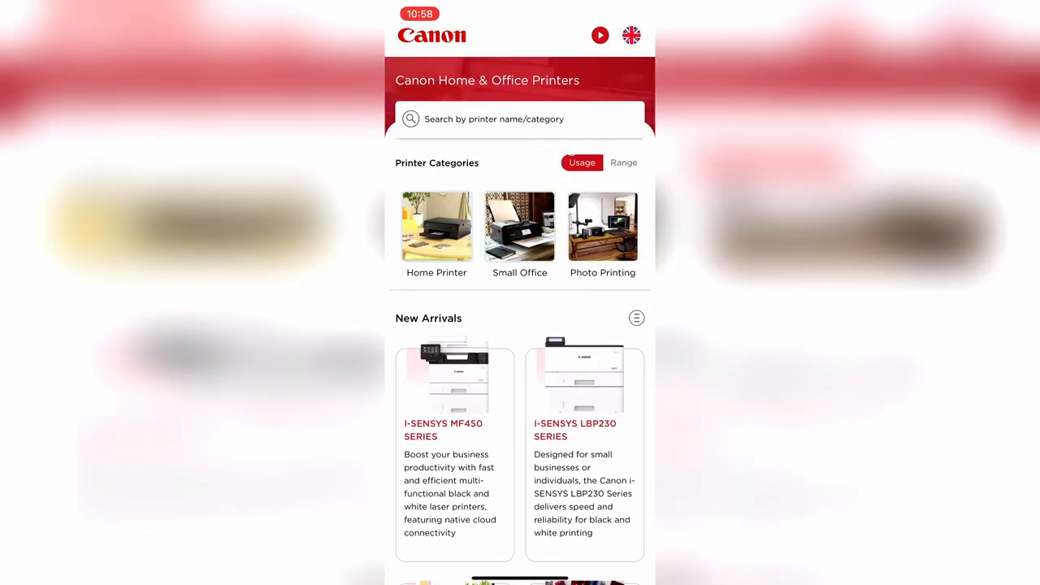